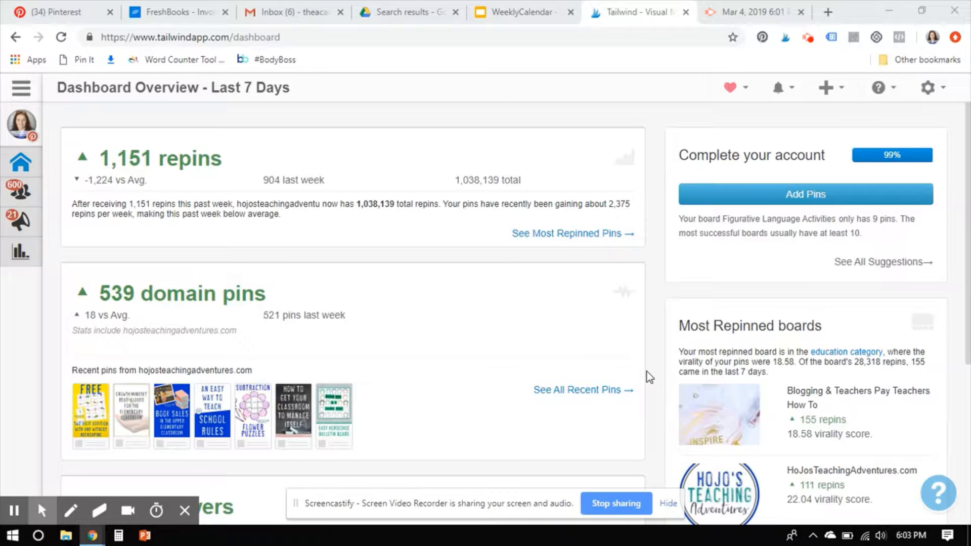
mouse_move(423, 220)
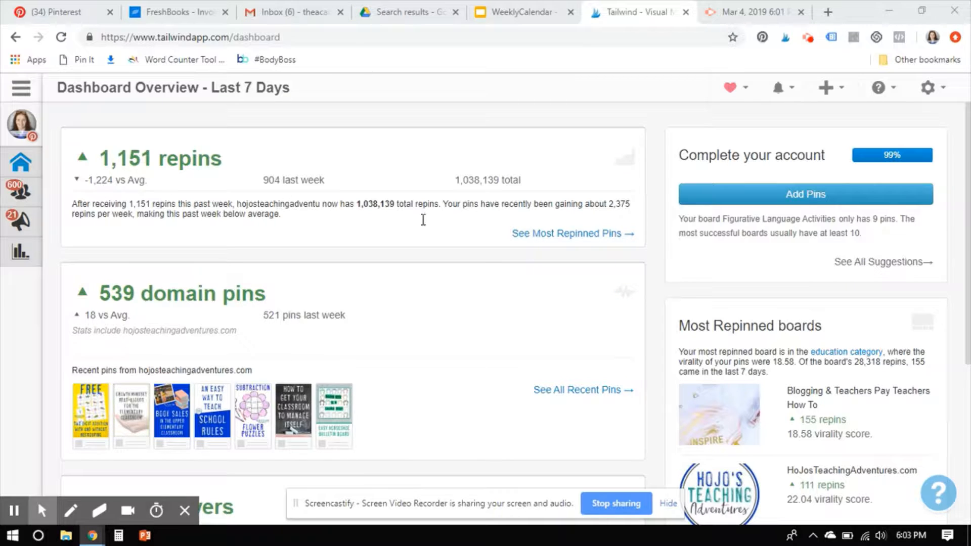
Expand the sidebar, show Publisher's sub-items and open SmartLoop.
left_click(21, 88)
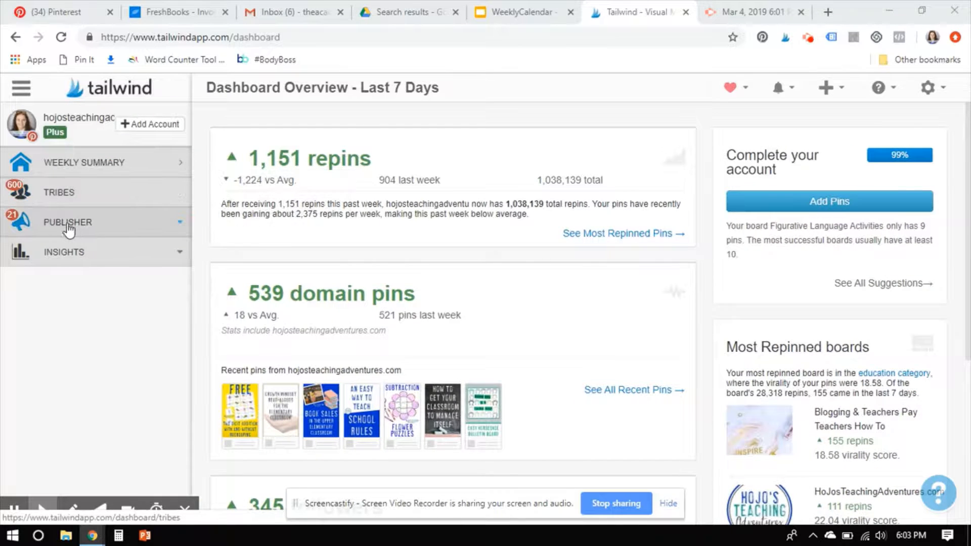
left_click(67, 221)
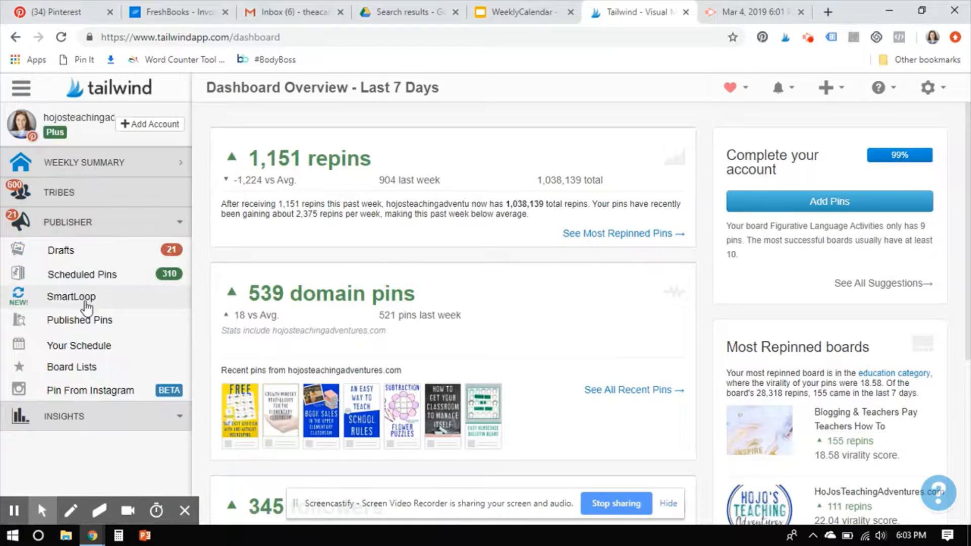
left_click(71, 296)
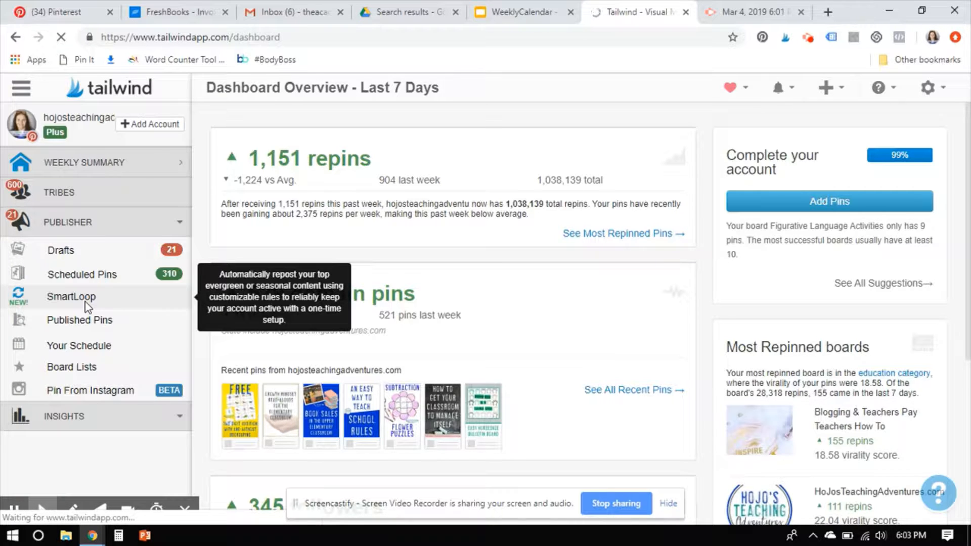
Load SmartLoop and read Loop Performance: 11.4K pins, 4.2K repins, 0.4 repins per pin.
left_click(72, 297)
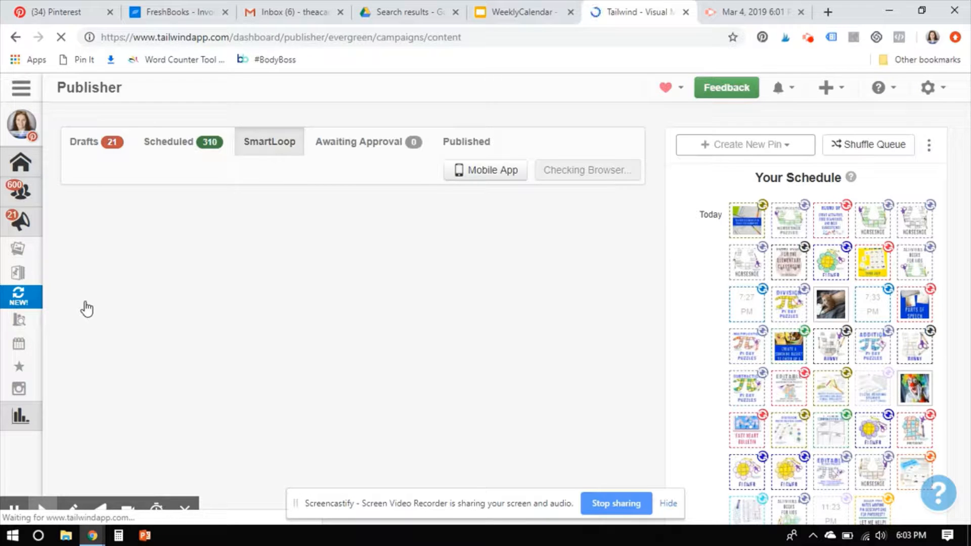
left_click(268, 141)
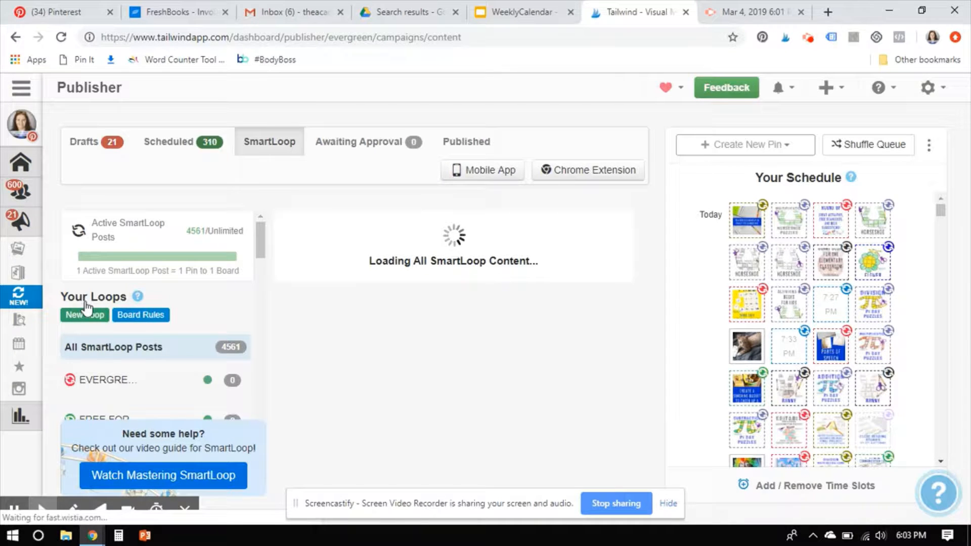
mouse_move(659, 324)
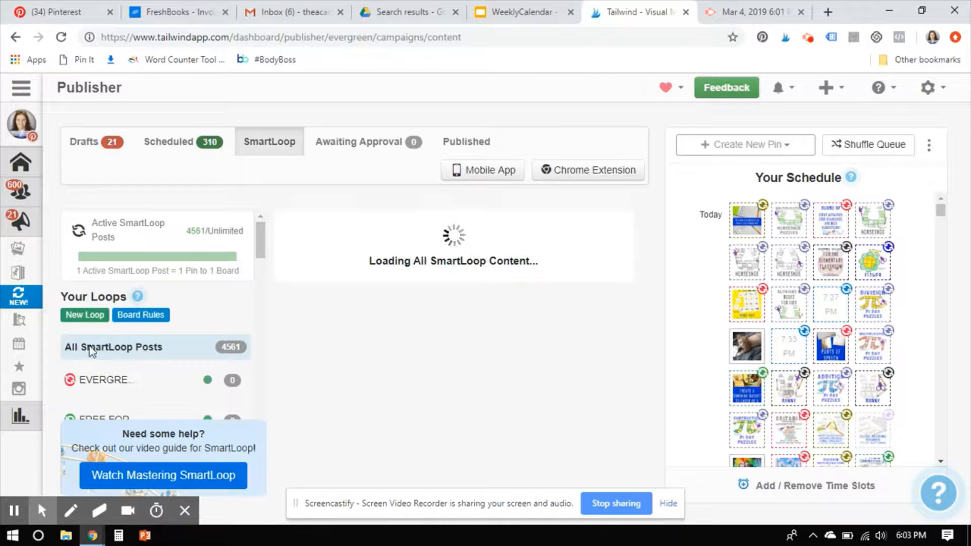
mouse_move(190, 351)
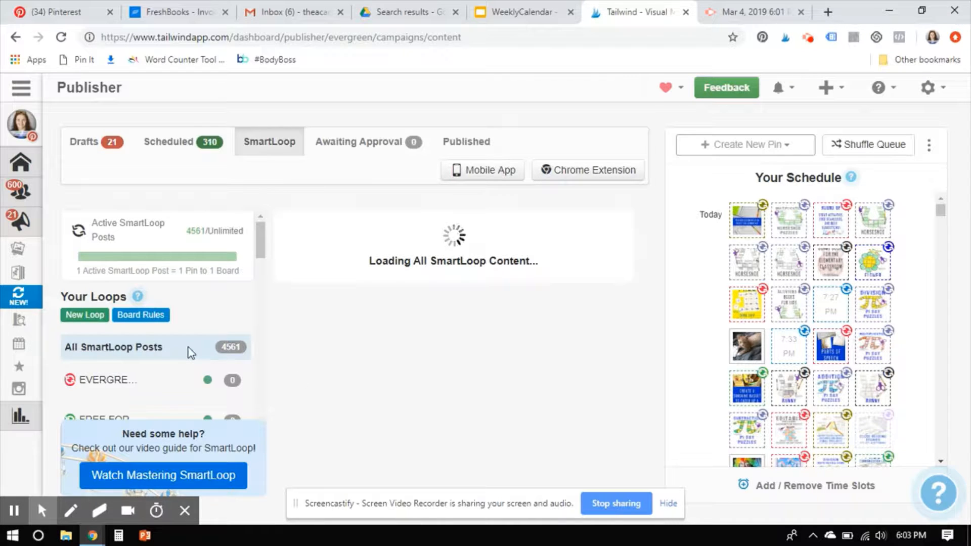
mouse_move(236, 359)
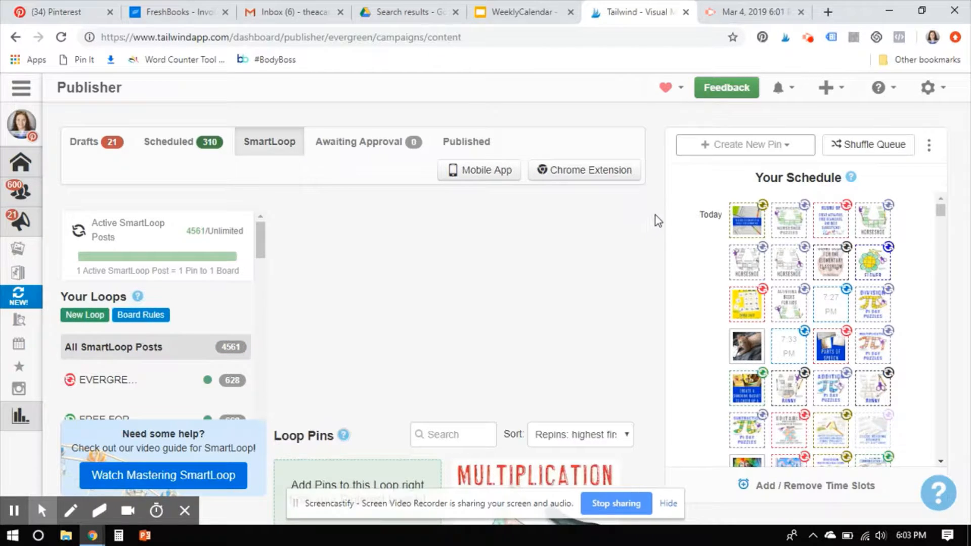
left_click(113, 347)
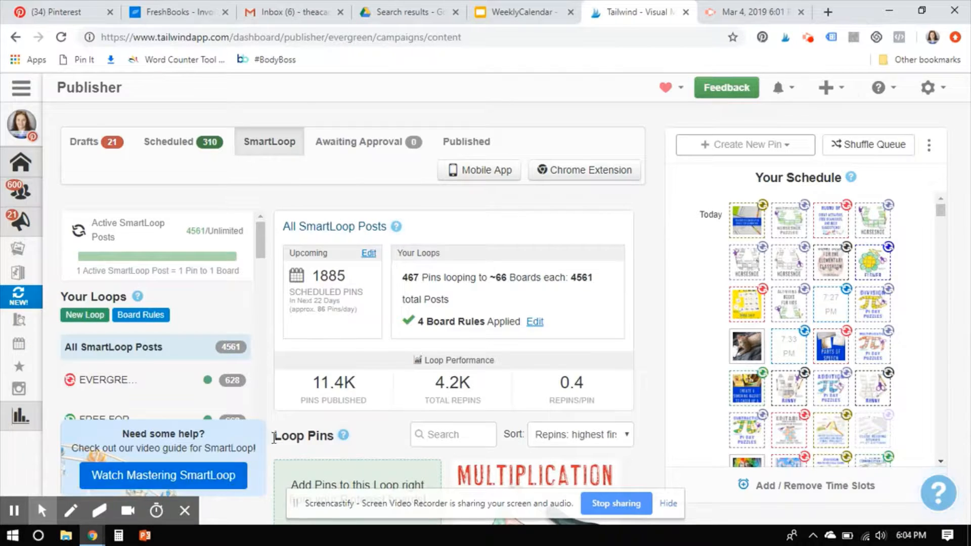
mouse_move(333, 382)
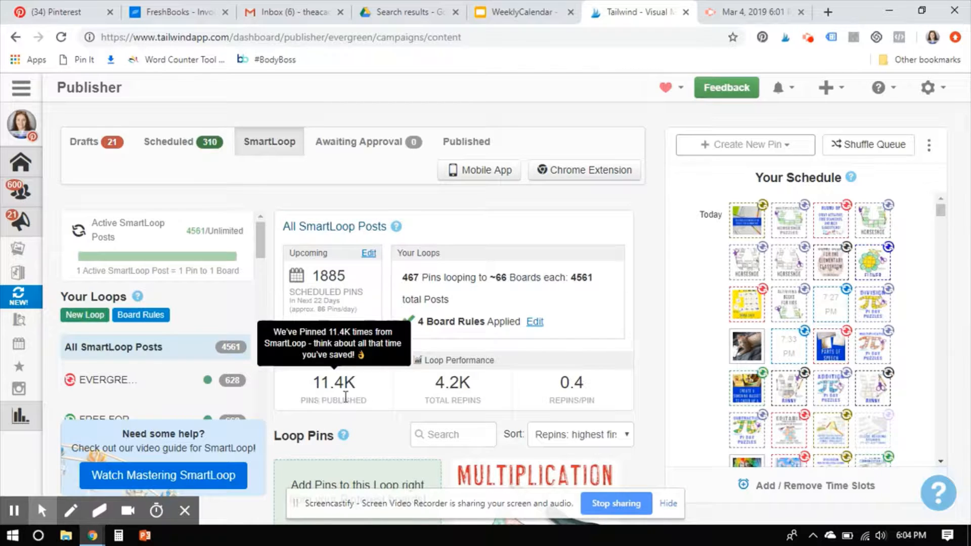
mouse_move(451, 390)
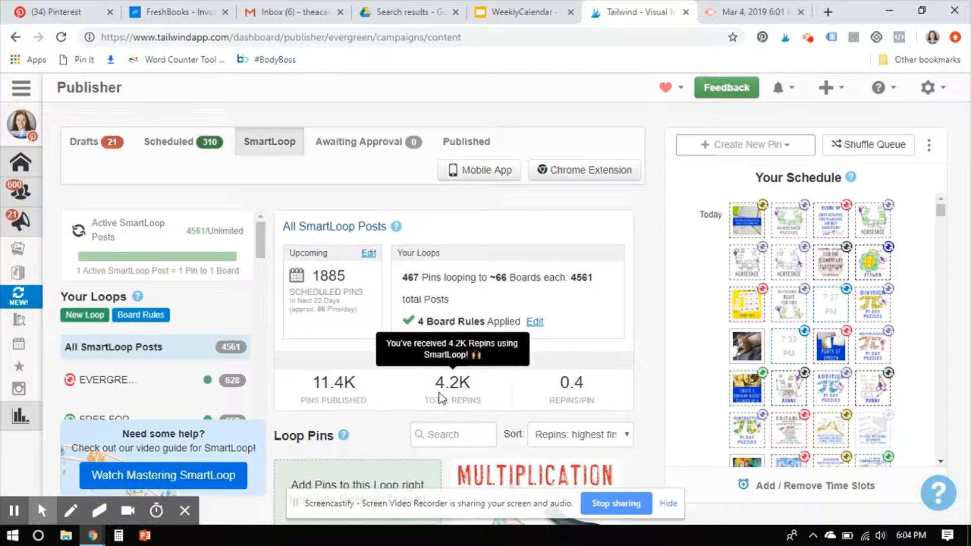
mouse_move(570, 396)
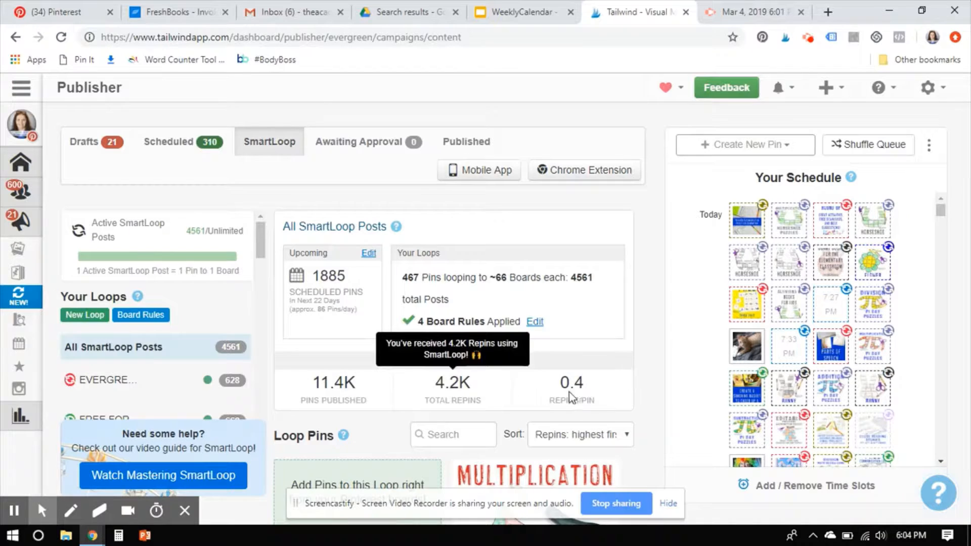
mouse_move(591, 389)
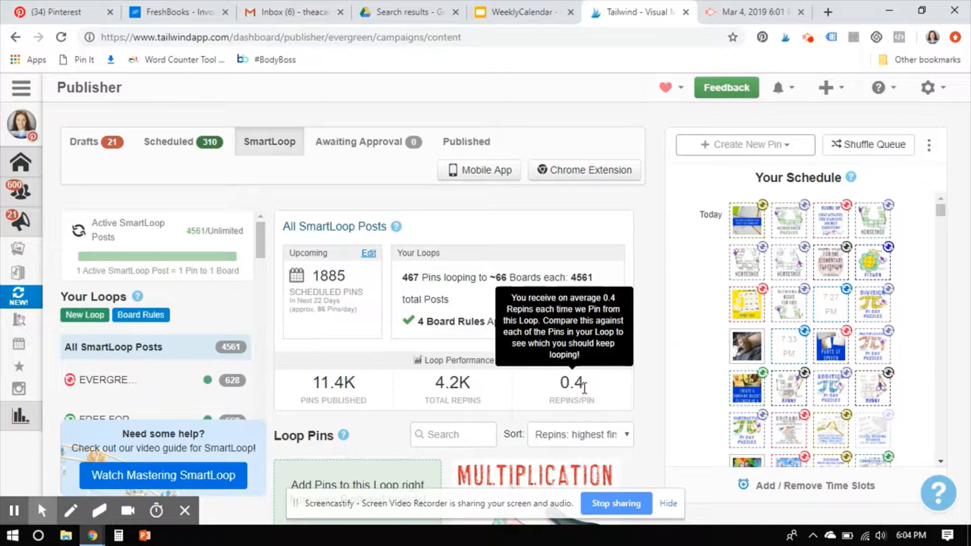
mouse_move(587, 392)
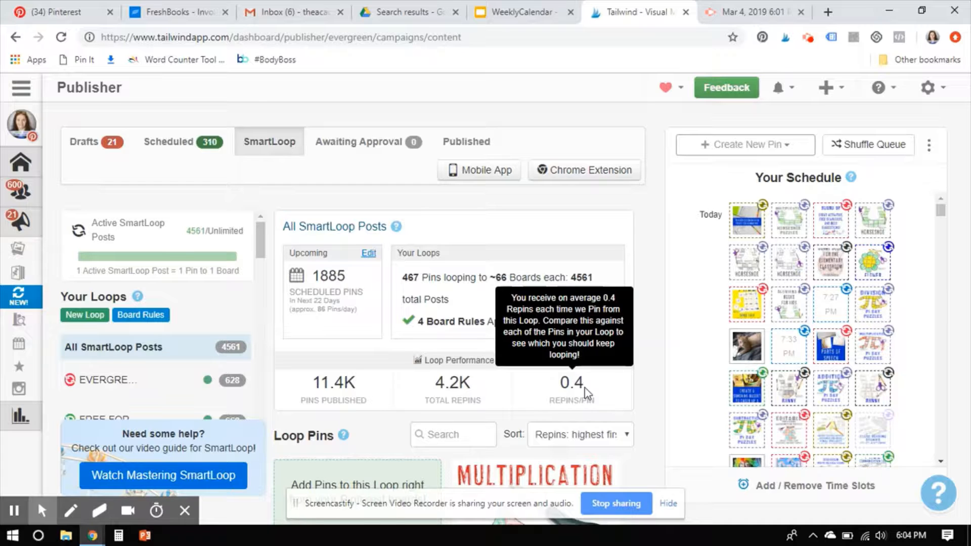
mouse_move(653, 408)
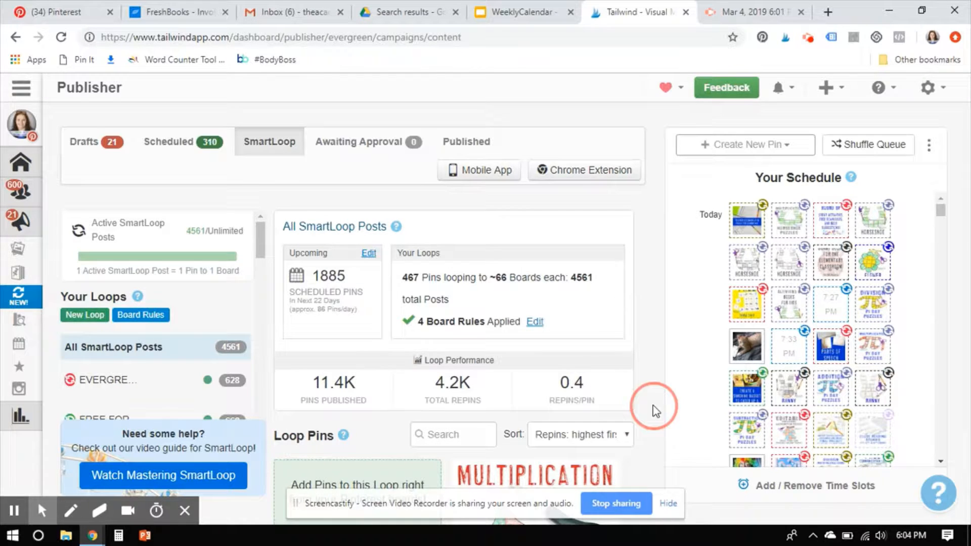
scroll("down", 3)
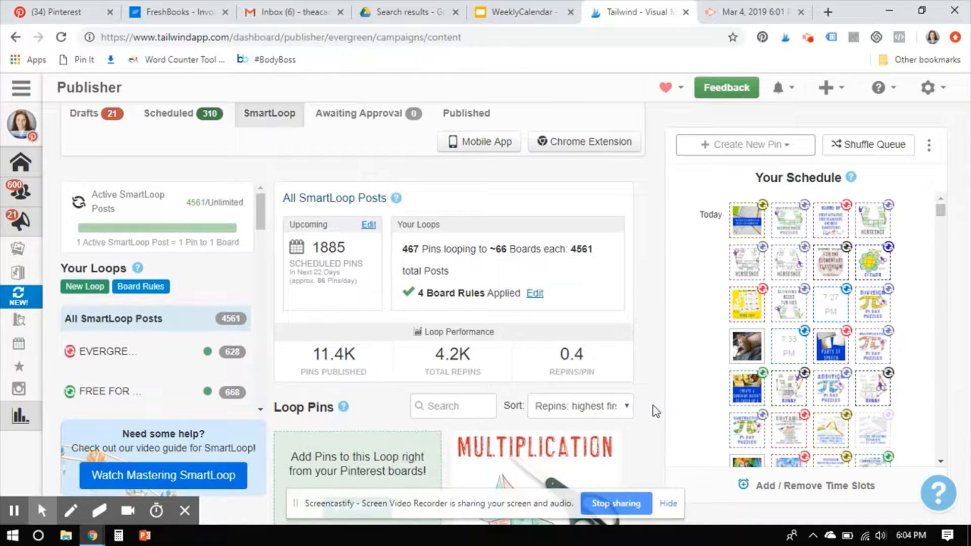
mouse_move(585, 415)
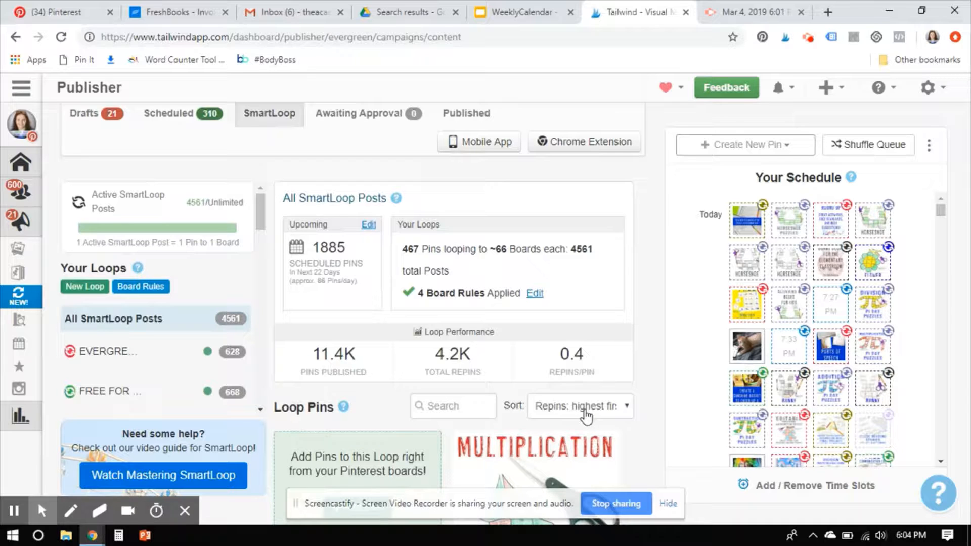
left_click(579, 406)
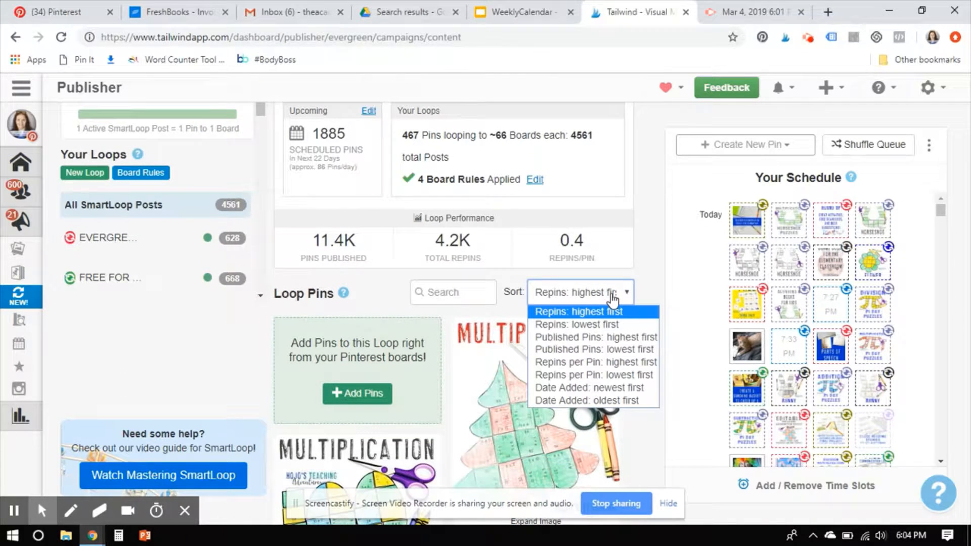
mouse_move(591, 349)
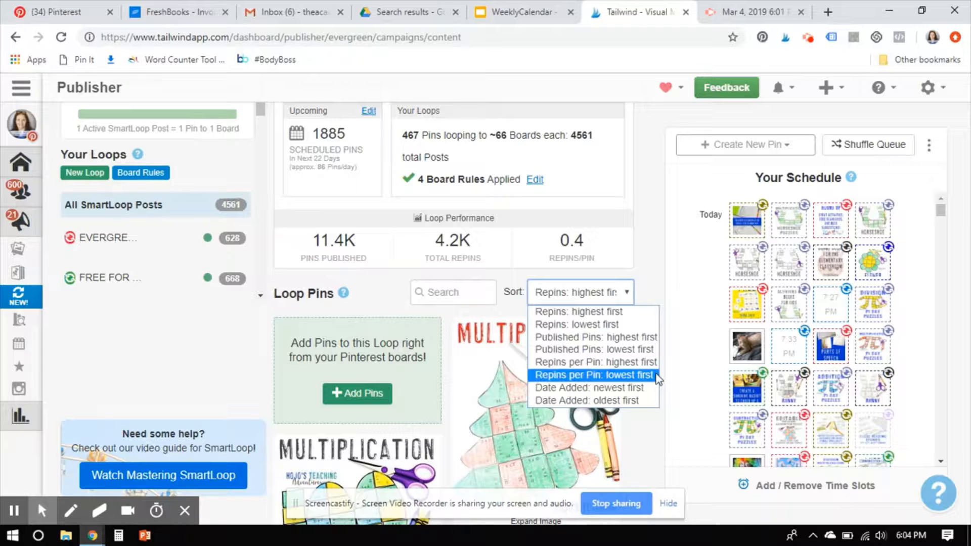
mouse_move(594, 336)
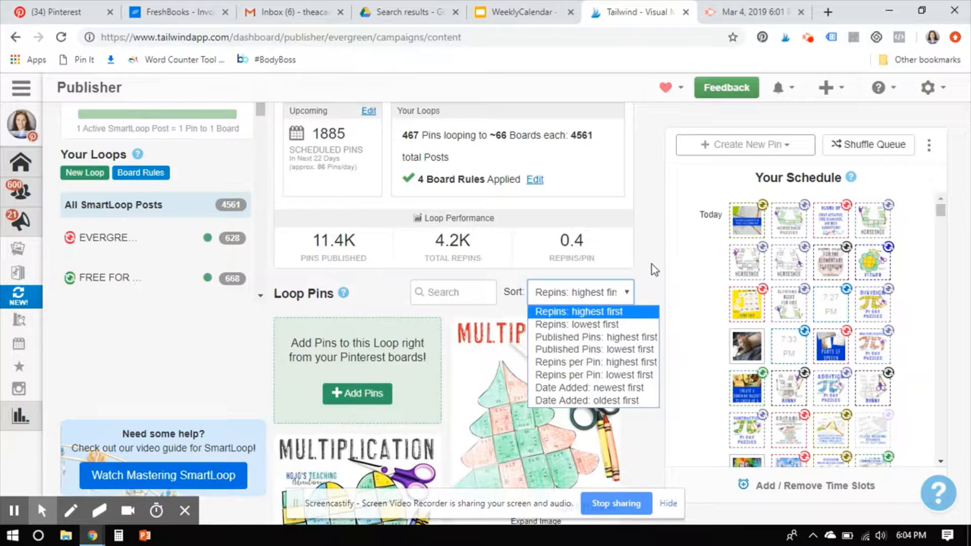
left_click(577, 311)
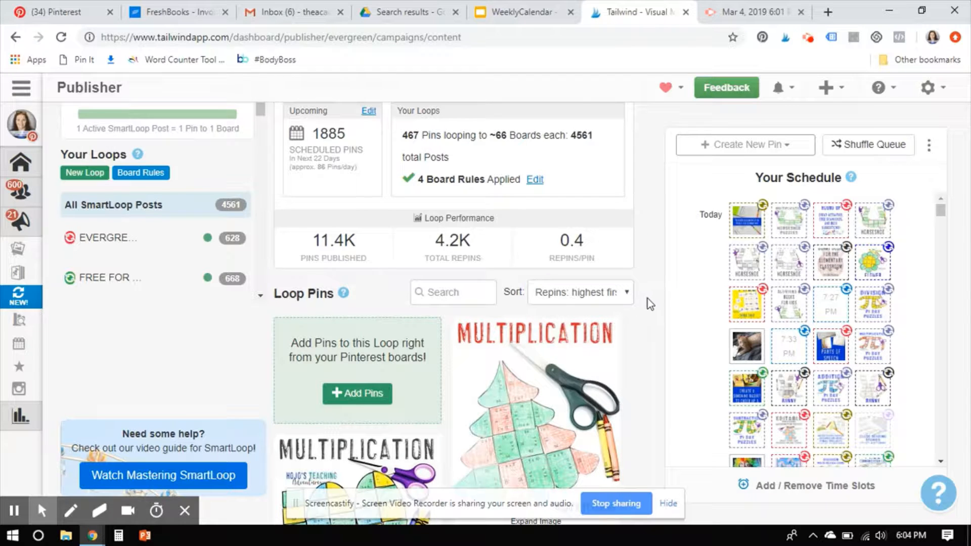
scroll("down", 3)
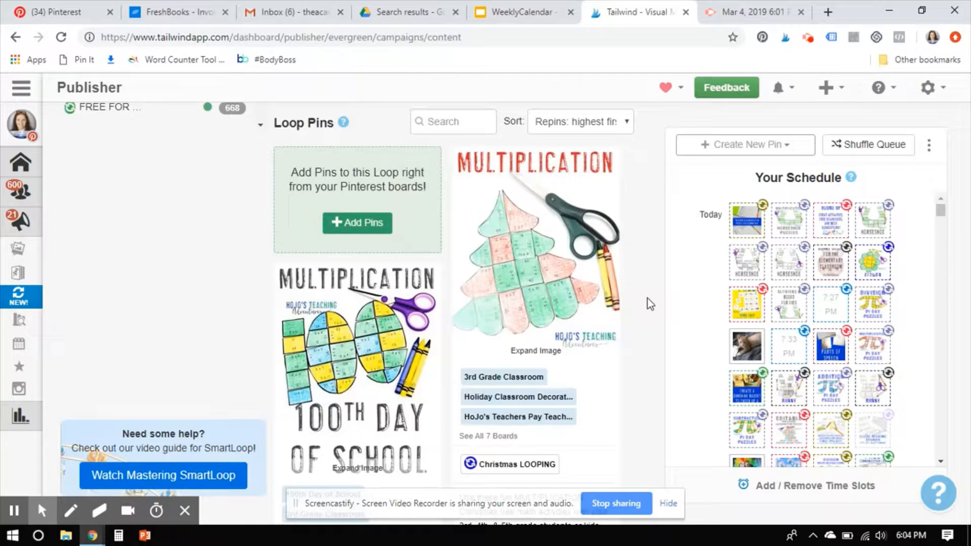
scroll("down", 3)
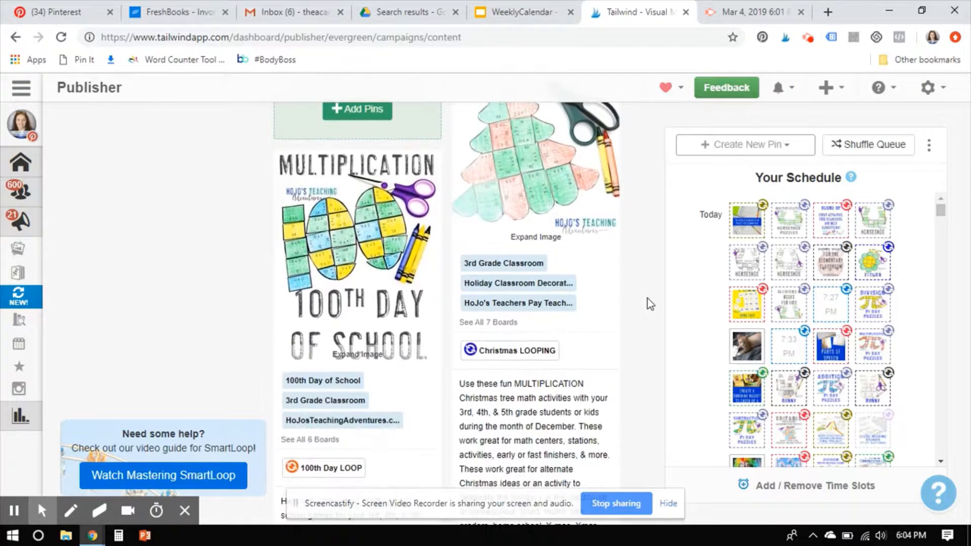
scroll("down", 3)
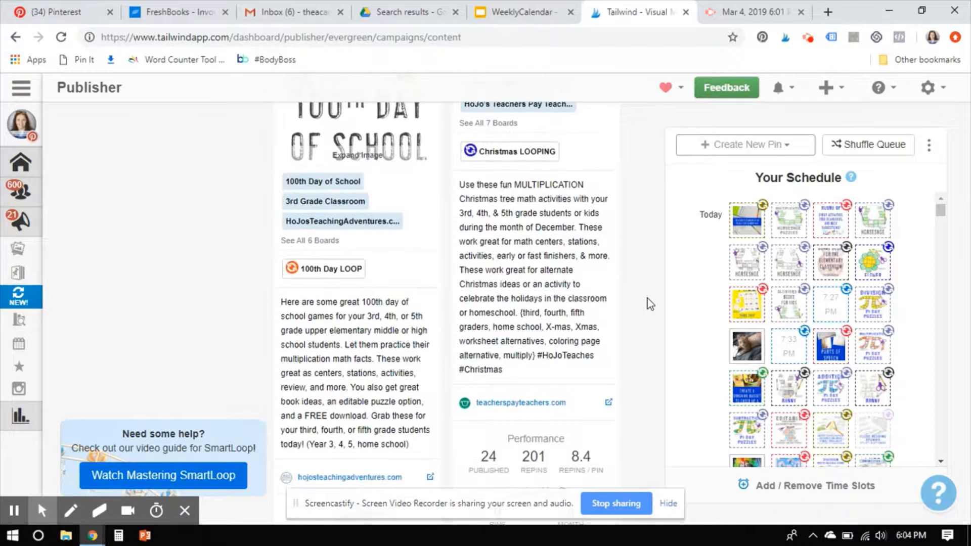
scroll("down", 3)
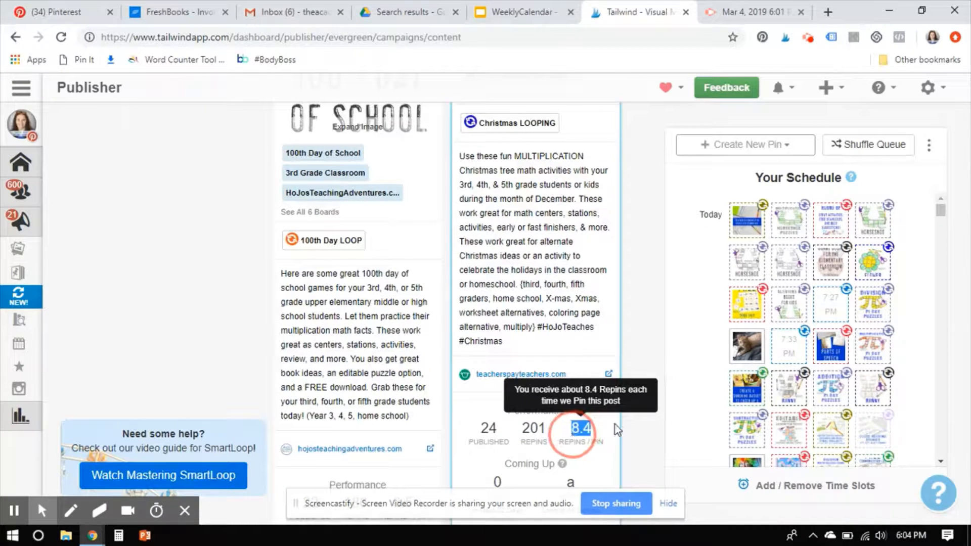
scroll("up", 3)
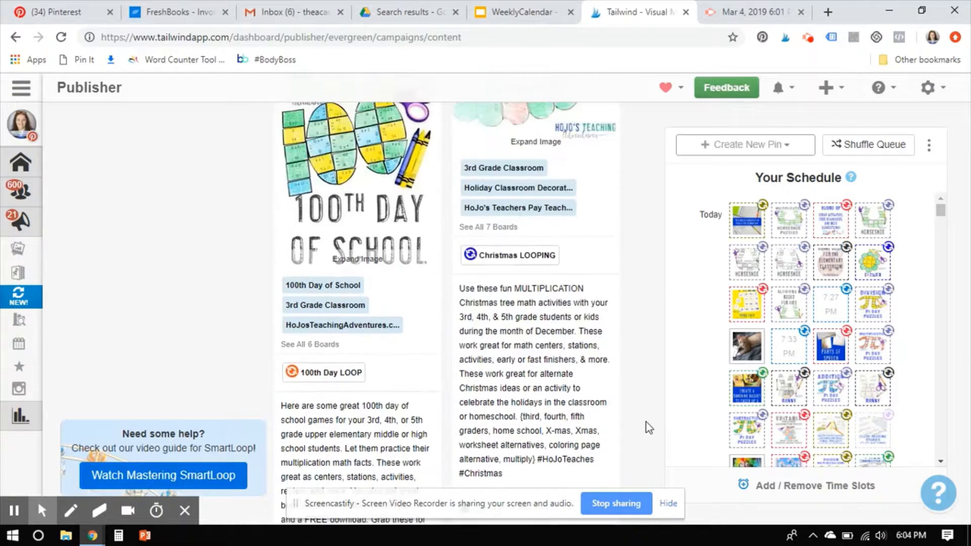
scroll("down", 3)
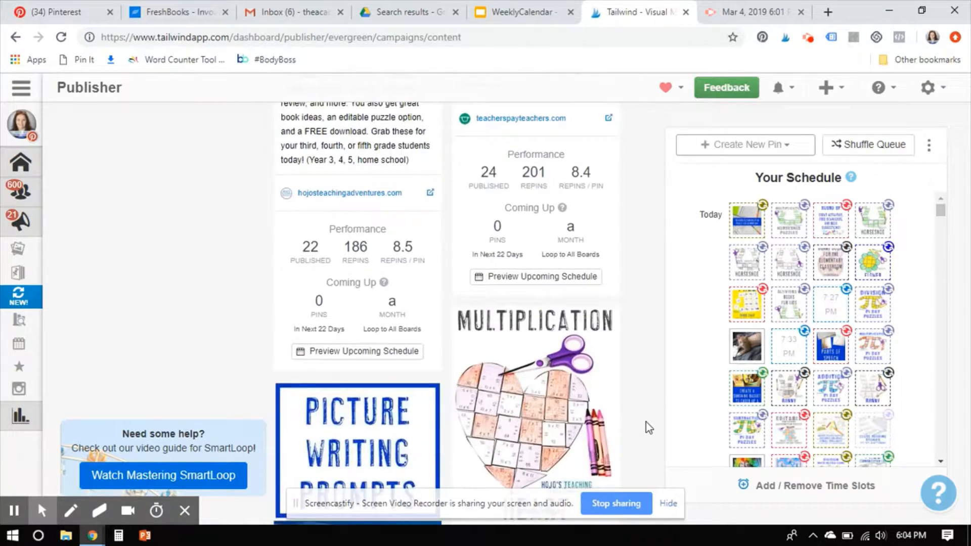
scroll("down", 3)
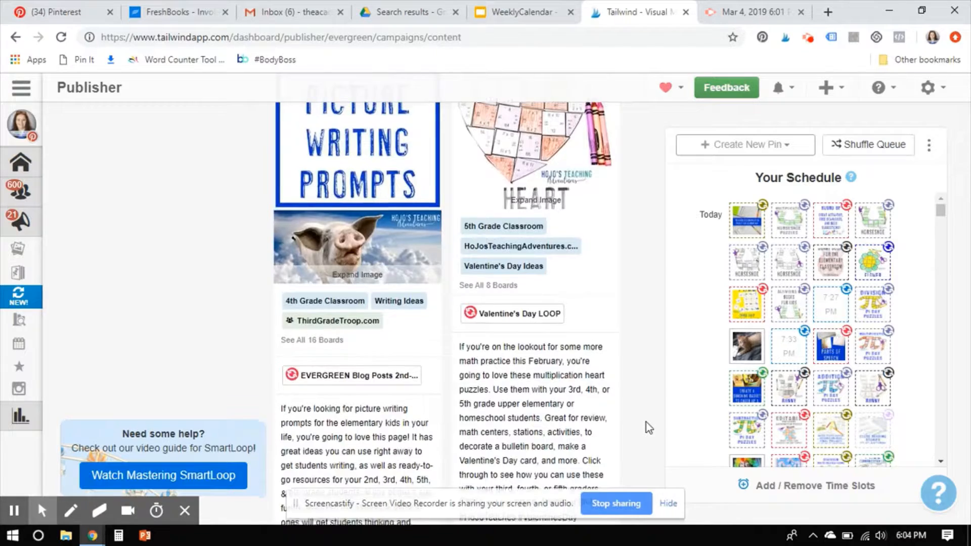
scroll("up", 3)
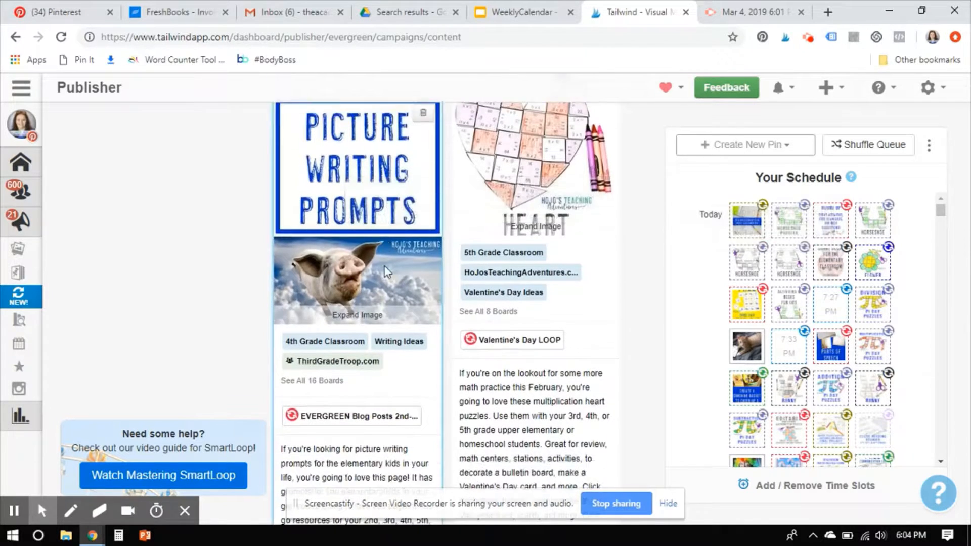
scroll("down", 3)
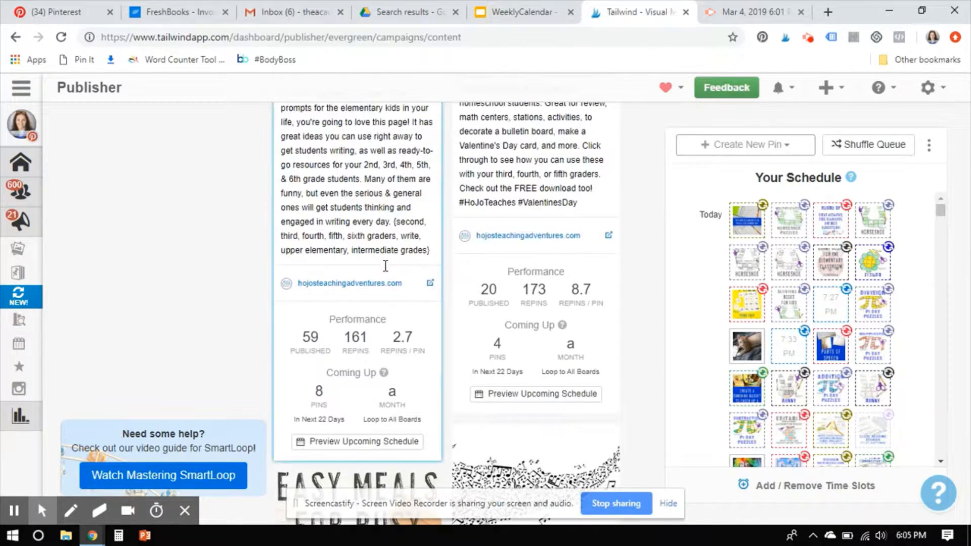
mouse_move(402, 339)
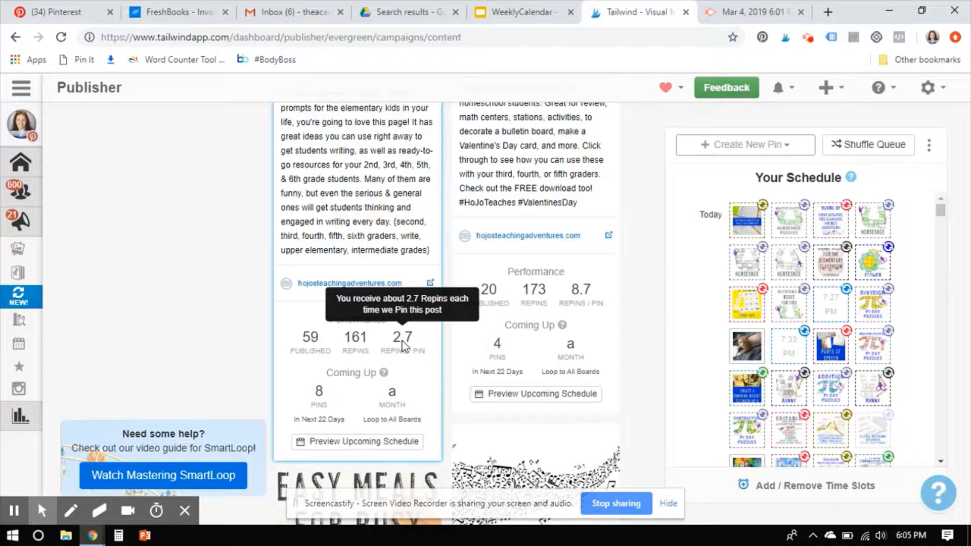
scroll("down", 3)
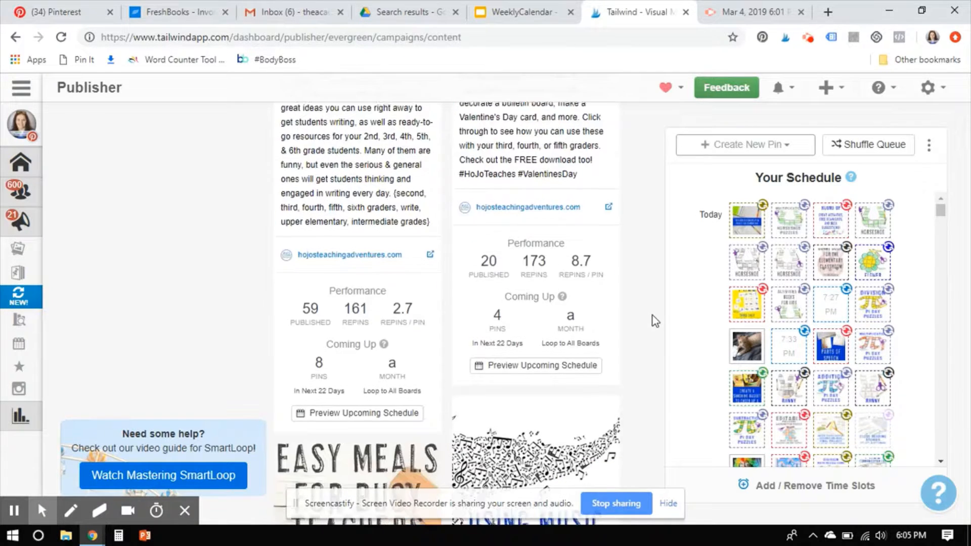
scroll("down", 3)
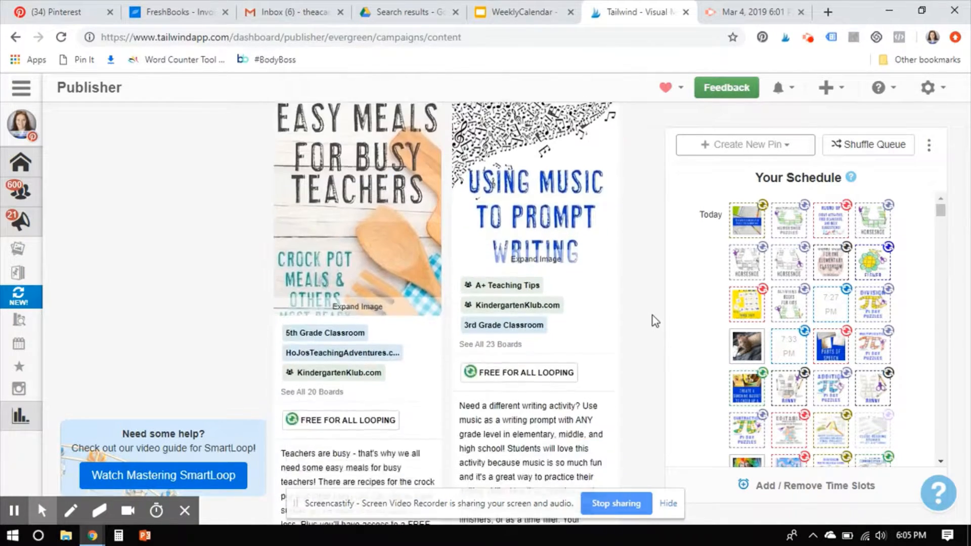
scroll("down", 3)
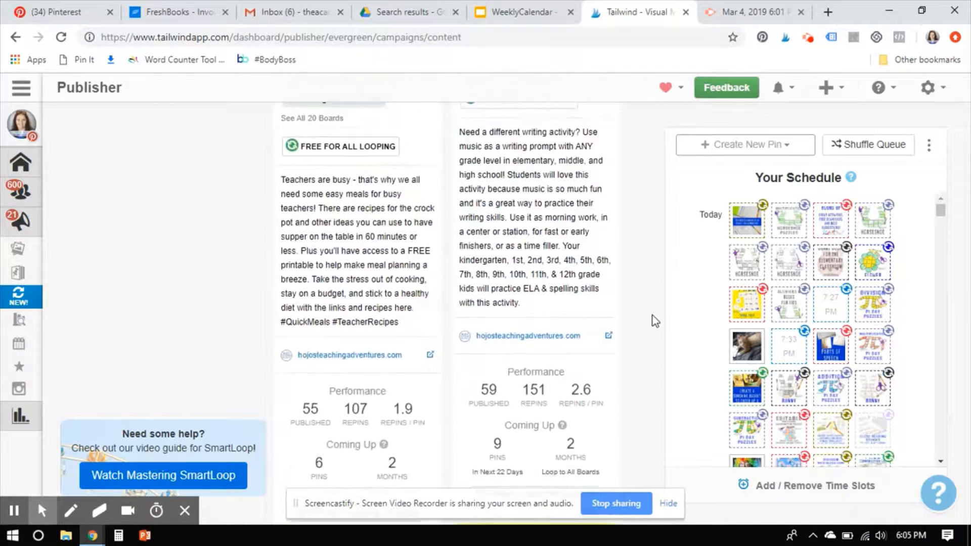
scroll("down", 3)
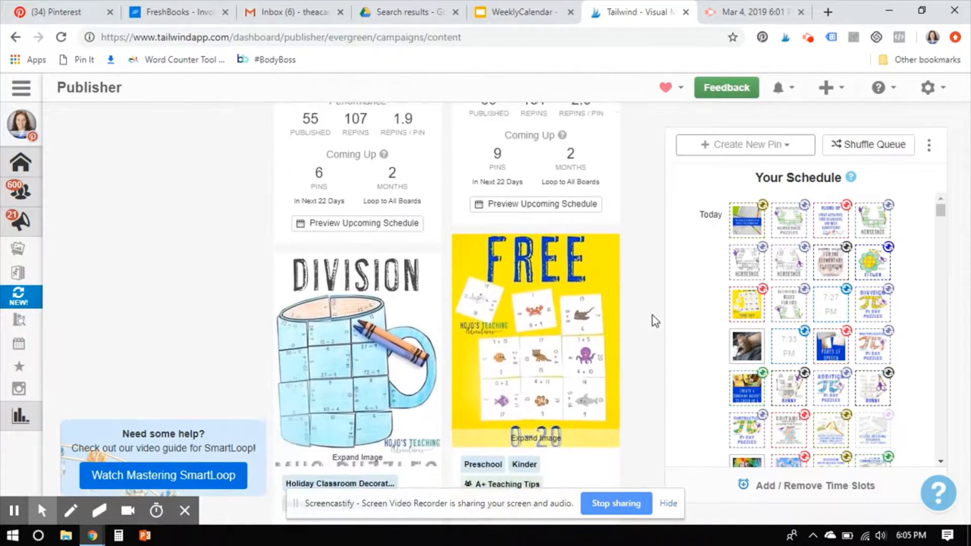
scroll("down", 3)
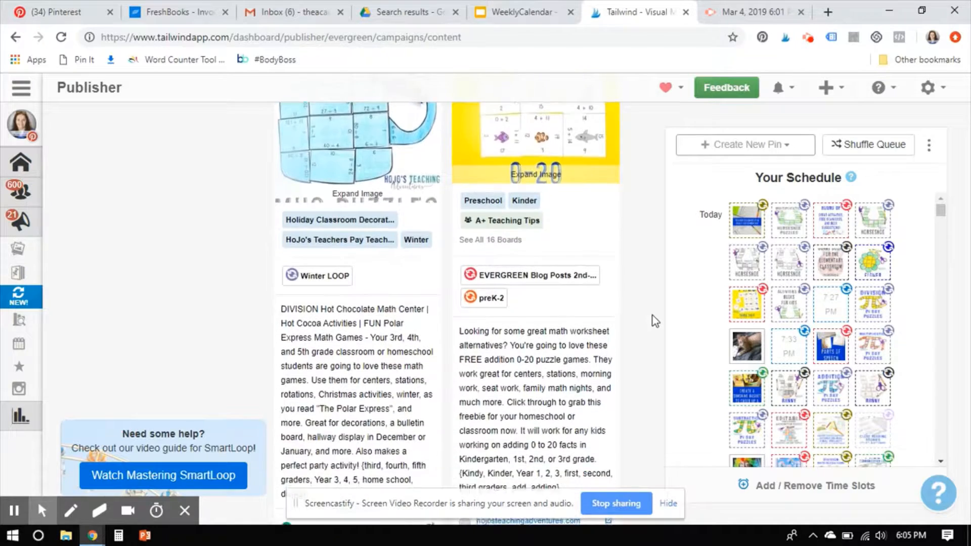
scroll("down", 3)
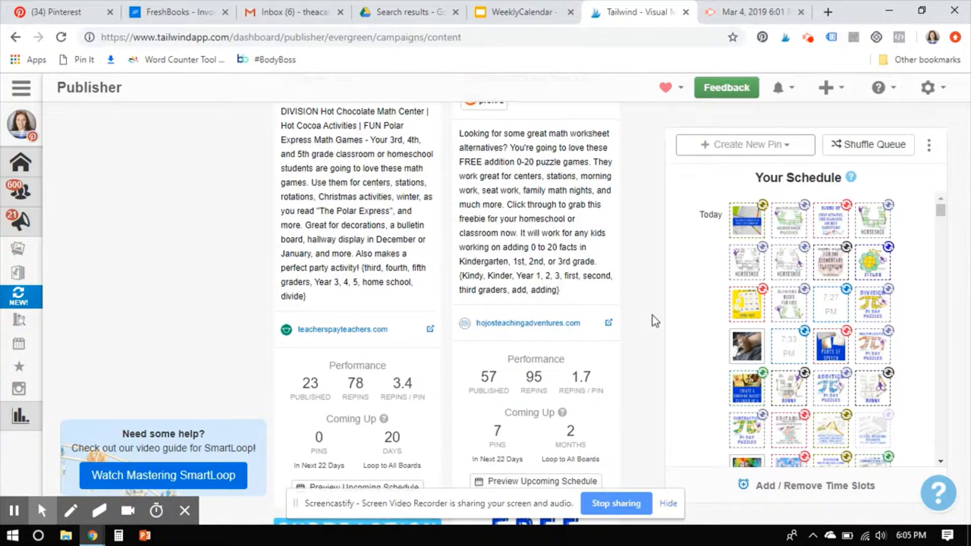
scroll("down", 3)
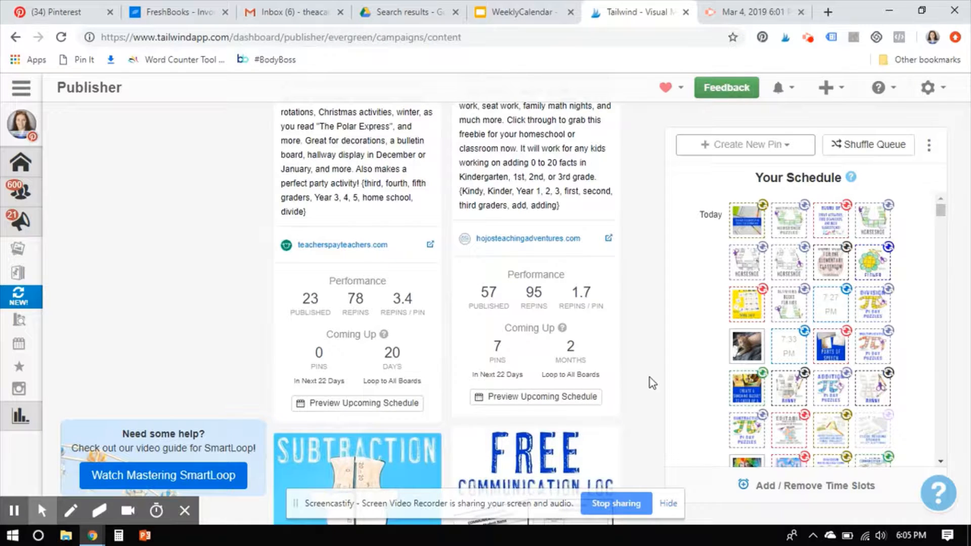
scroll("down", 3)
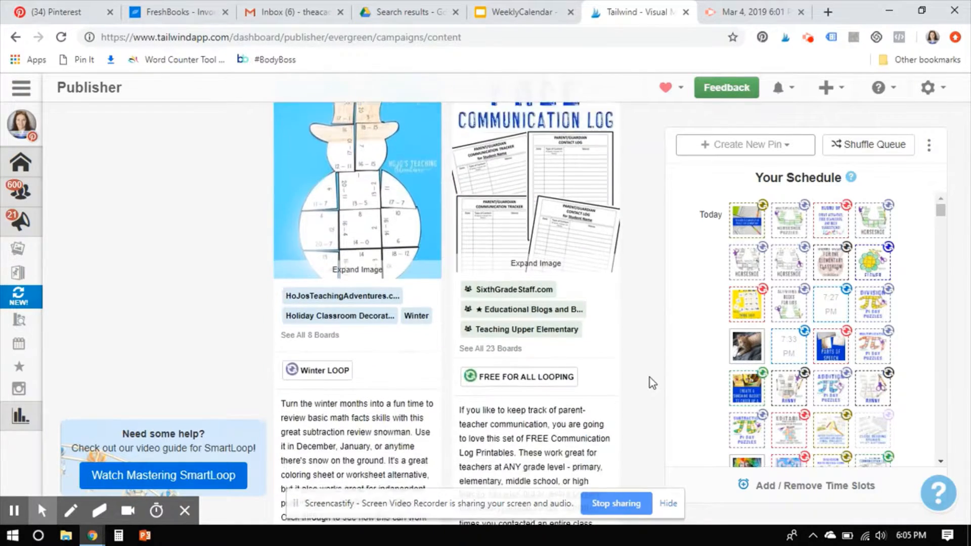
scroll("down", 3)
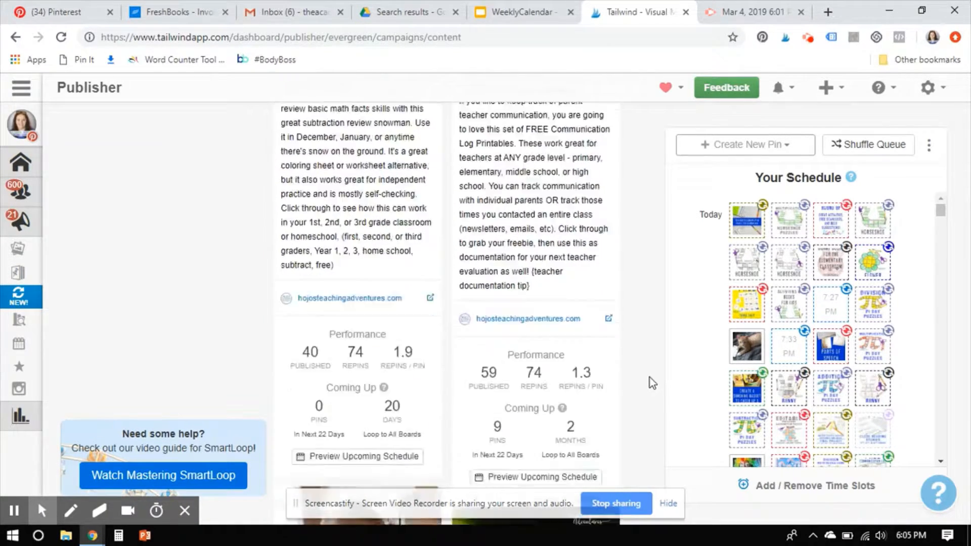
scroll("down", 3)
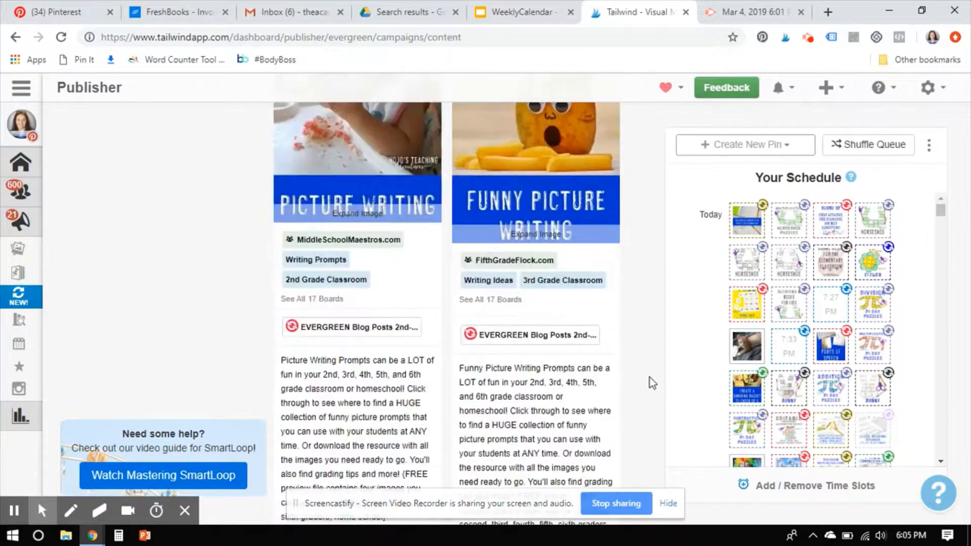
scroll("down", 3)
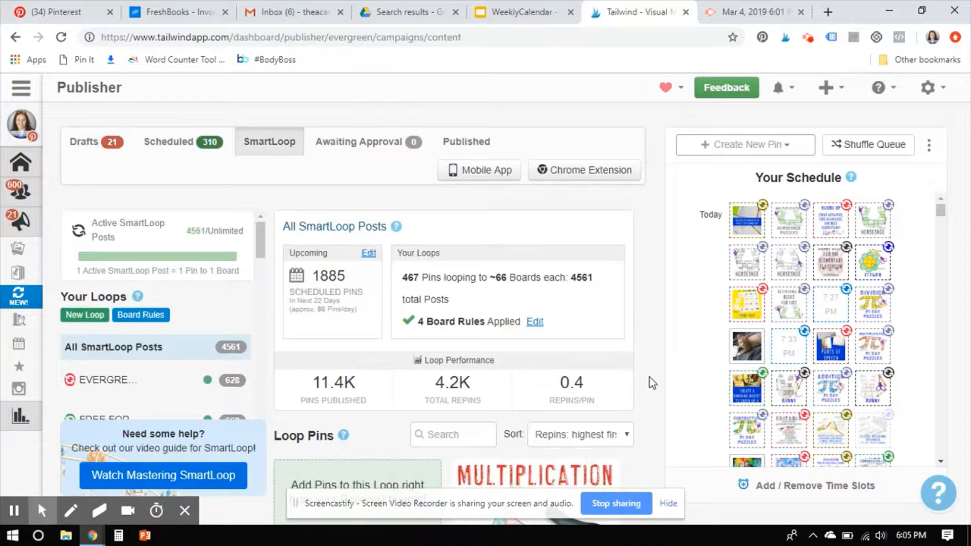
mouse_move(607, 440)
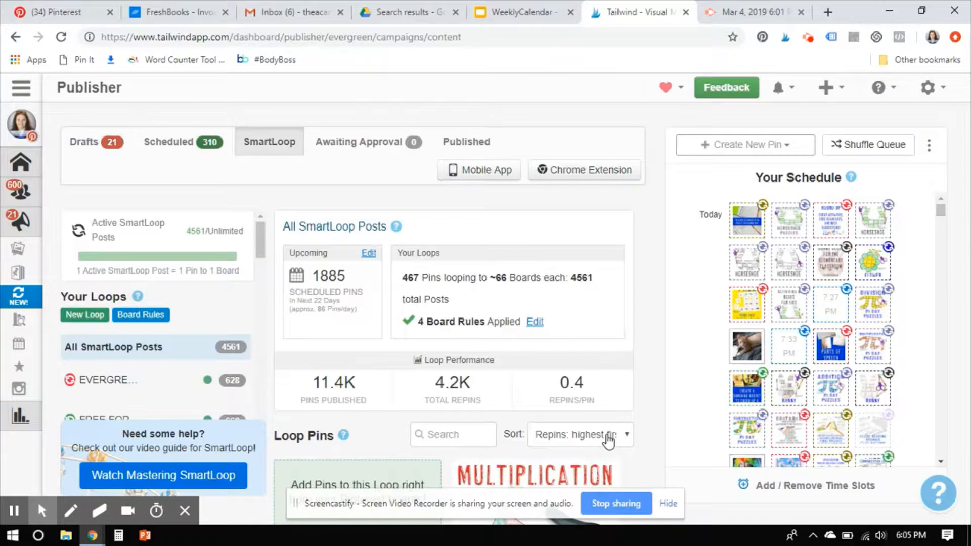
left_click(579, 434)
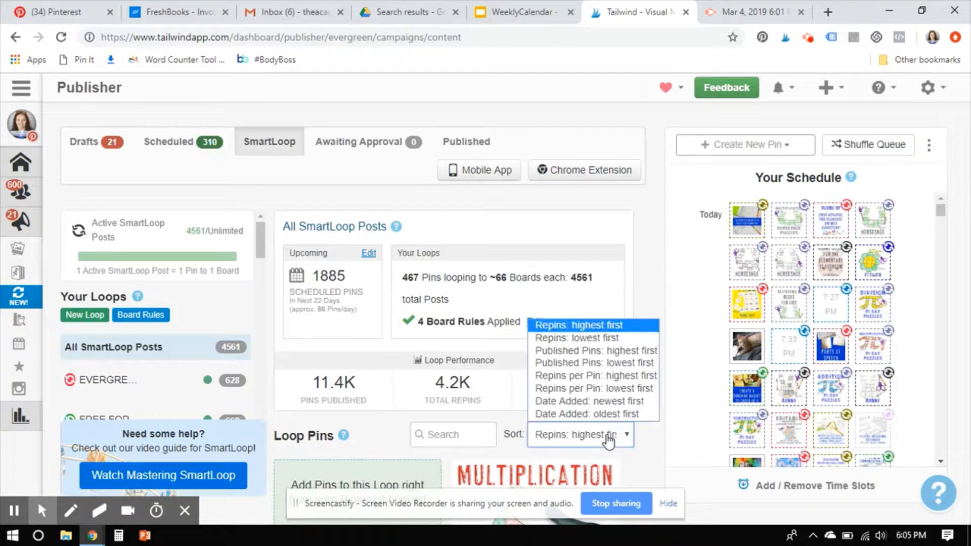
mouse_move(575, 338)
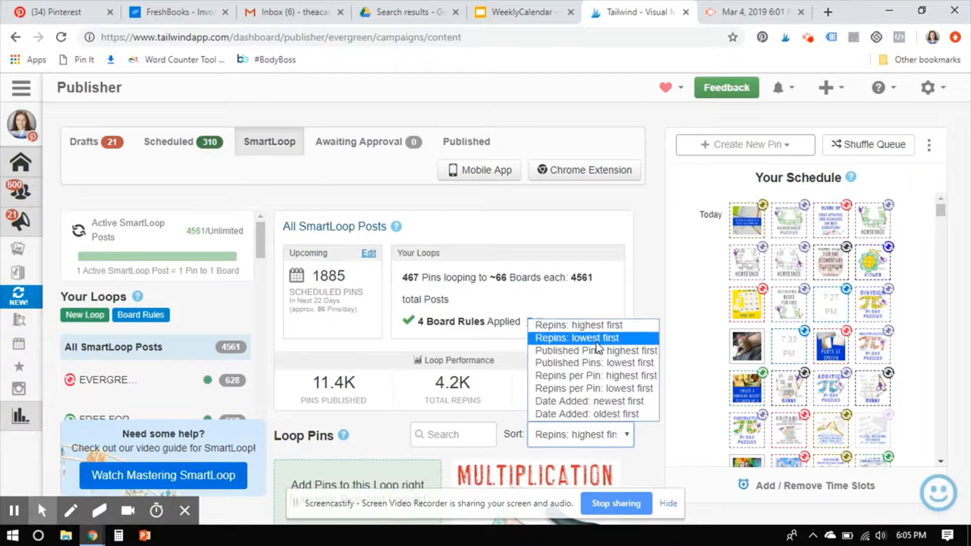
mouse_move(637, 277)
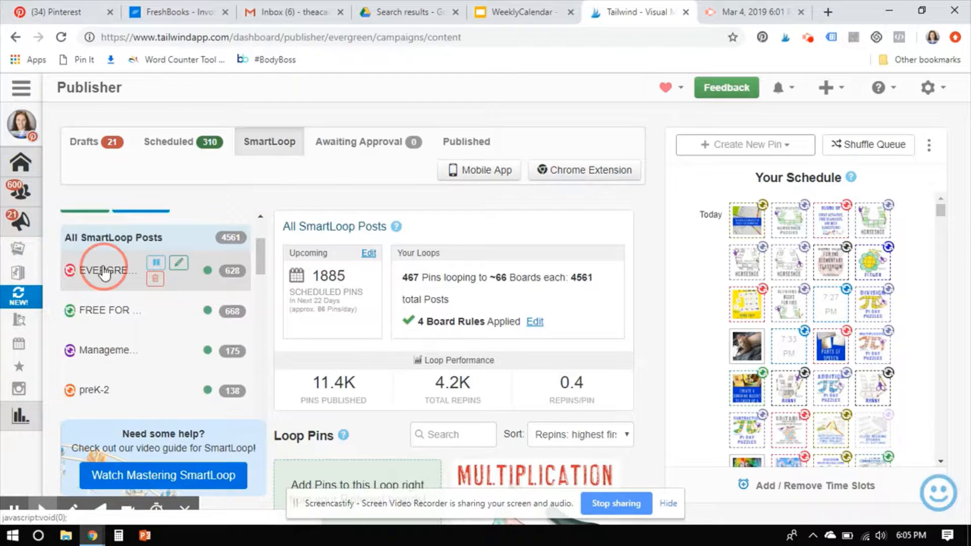
Open the EVERGREEN Blog Posts 2nd-6th Grade loop and sort by 'Repins: lowest first'.
left_click(105, 270)
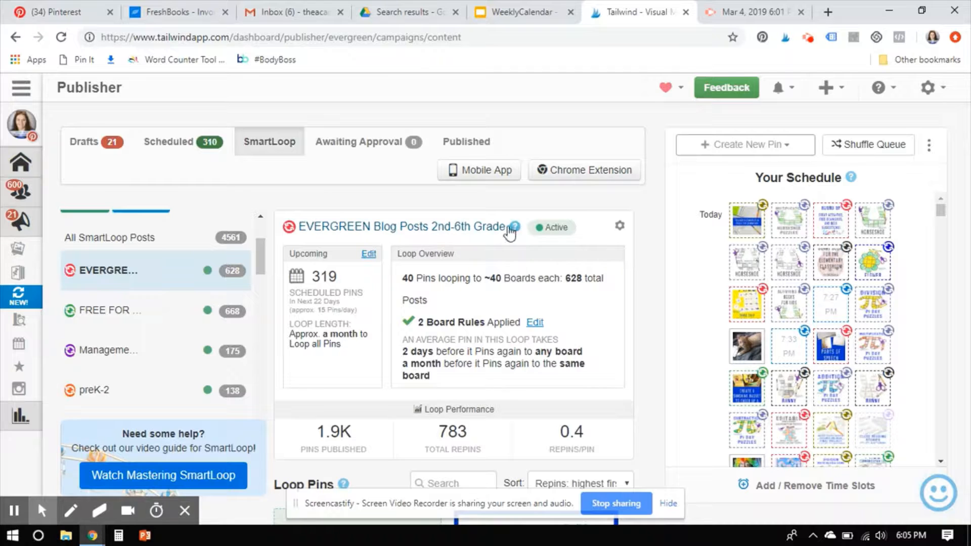
mouse_move(649, 242)
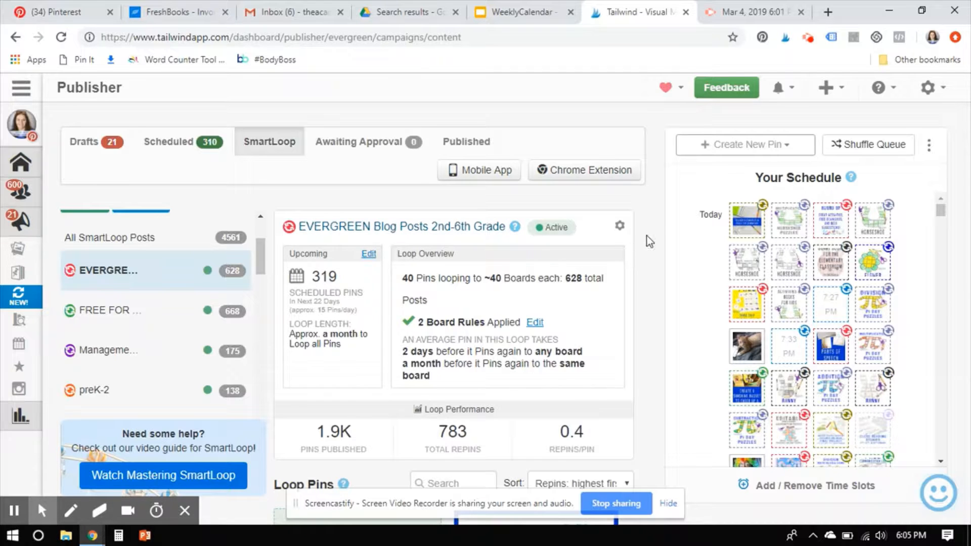
scroll("down", 3)
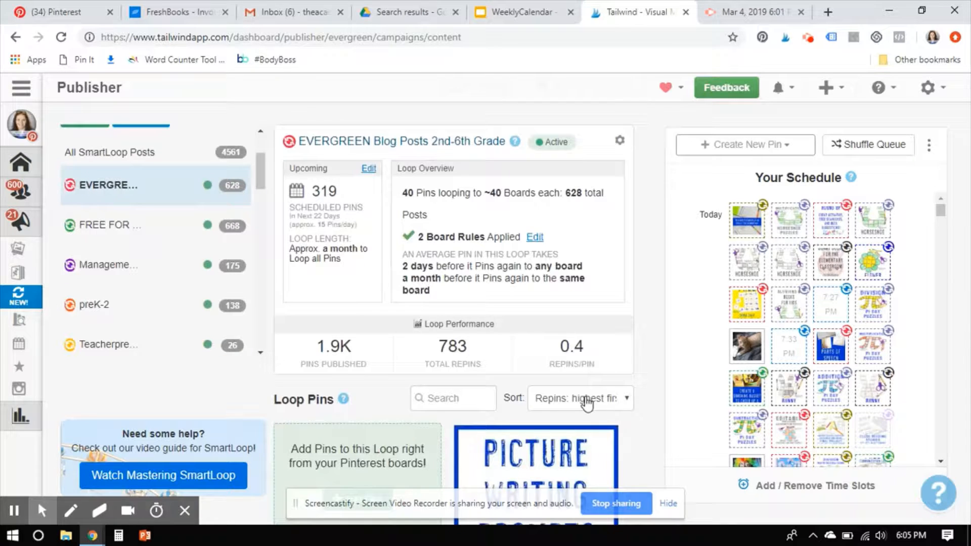
left_click(578, 398)
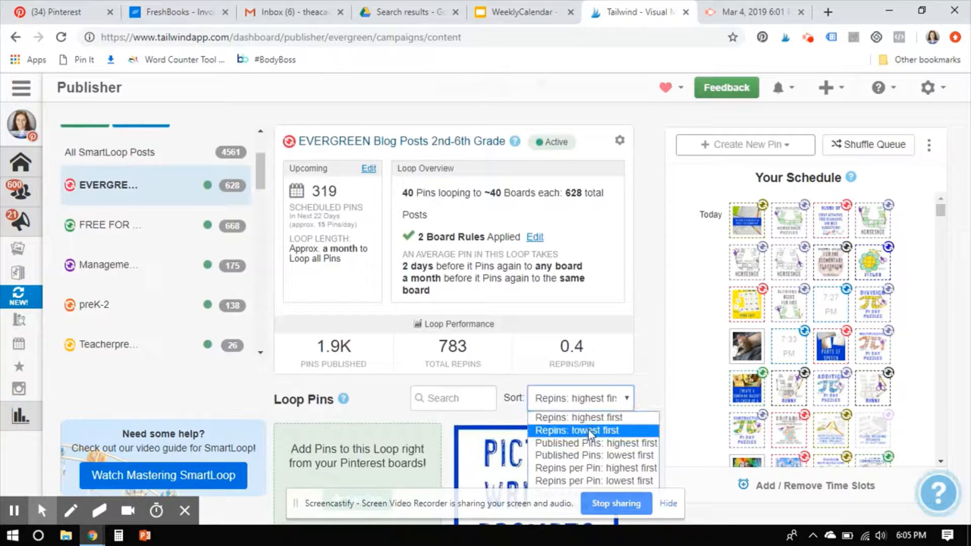
left_click(576, 430)
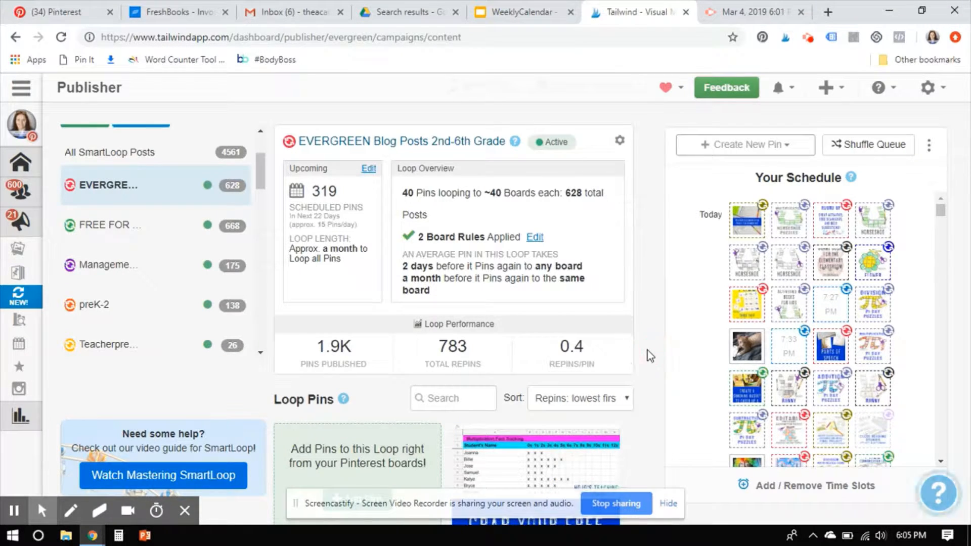
Scroll down the lowest-repin pins to the math fact tracking sheet pin.
scroll("down", 3)
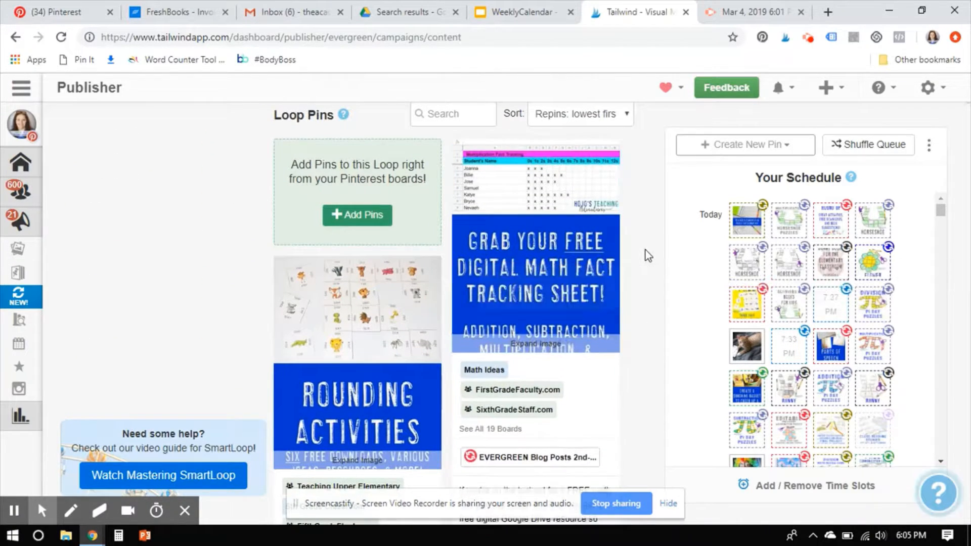
scroll("down", 3)
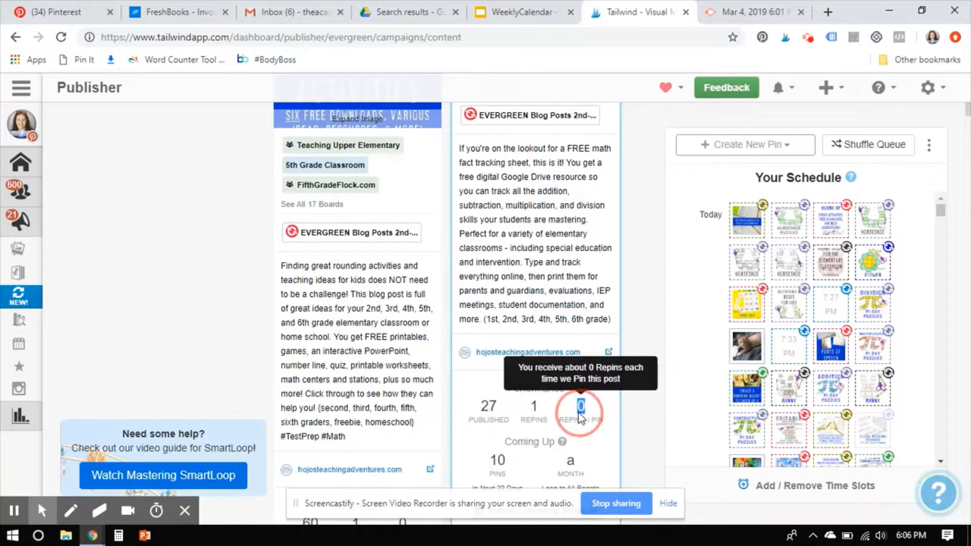
mouse_move(643, 414)
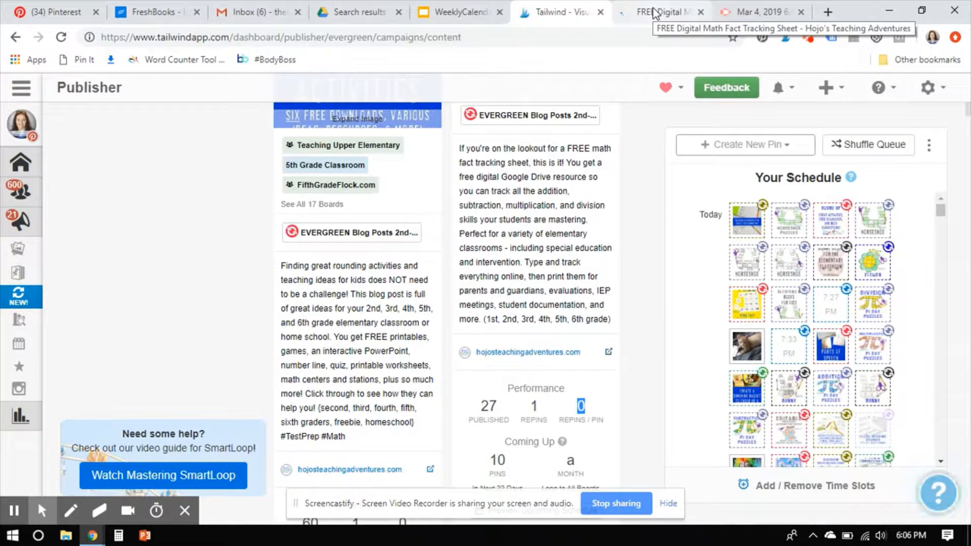
left_click(662, 11)
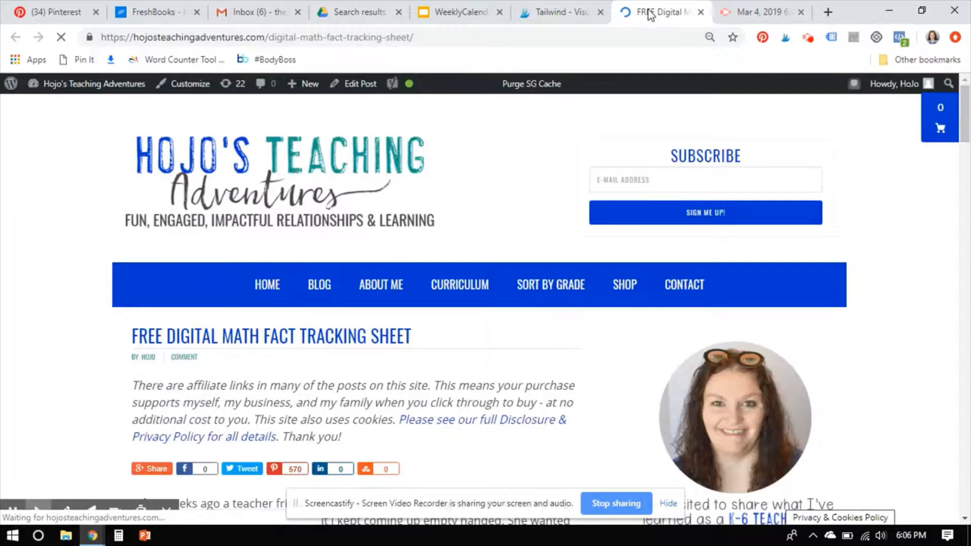
mouse_move(560, 12)
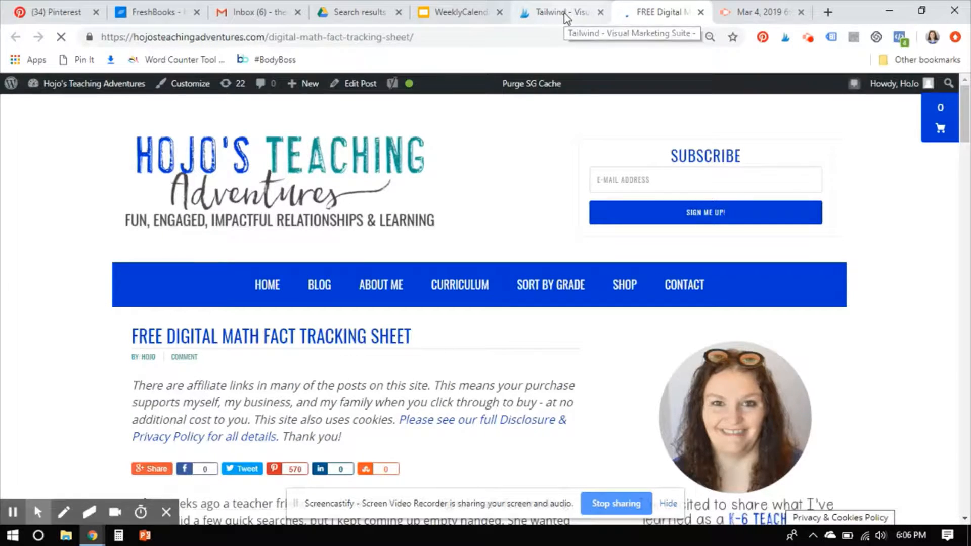
left_click(557, 12)
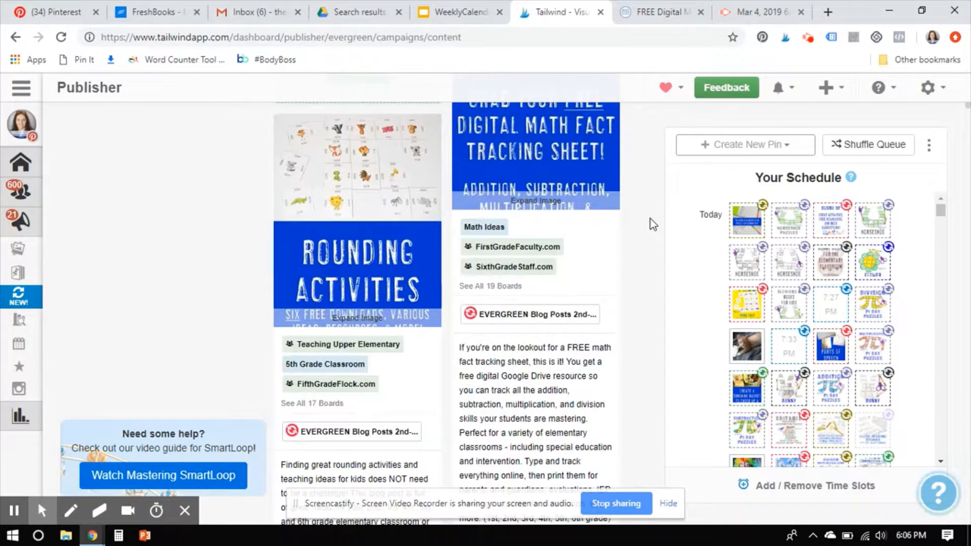
Replace #Math with #Rounding, then re-add #Math, saving the pin's description both times.
scroll("down", 3)
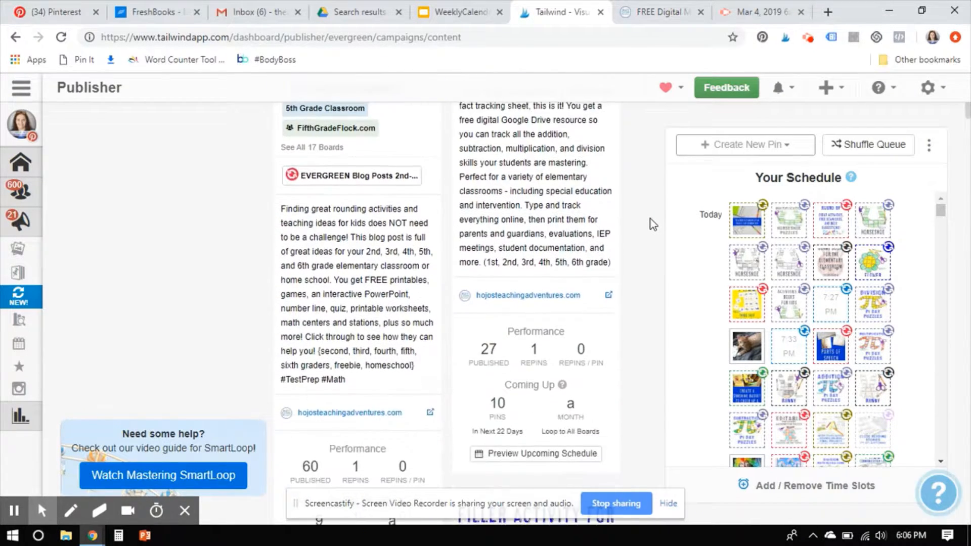
scroll("down", 3)
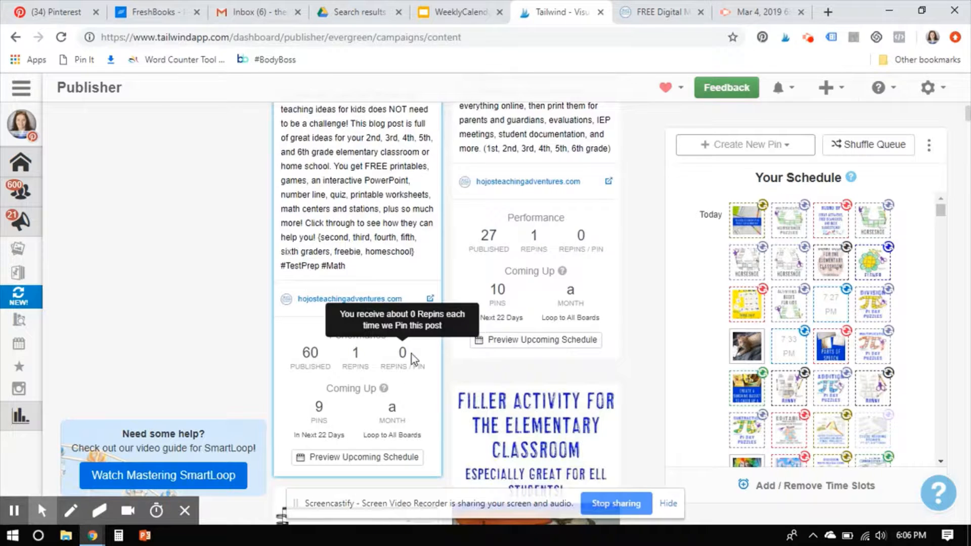
mouse_move(405, 370)
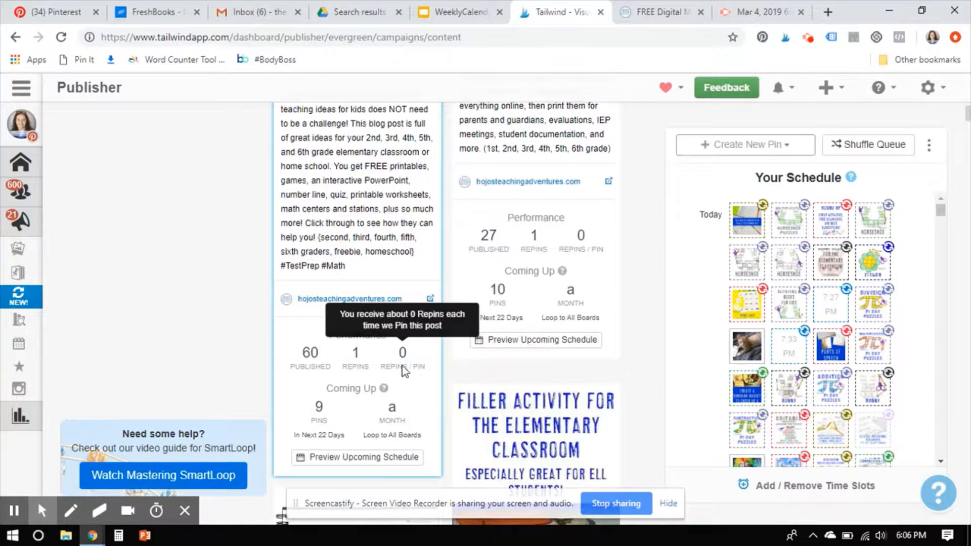
mouse_move(411, 360)
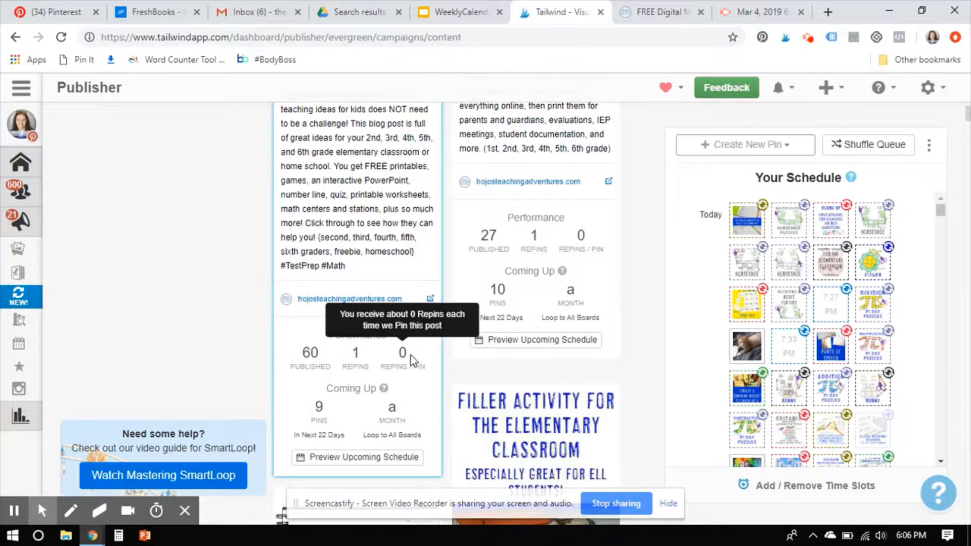
mouse_move(339, 267)
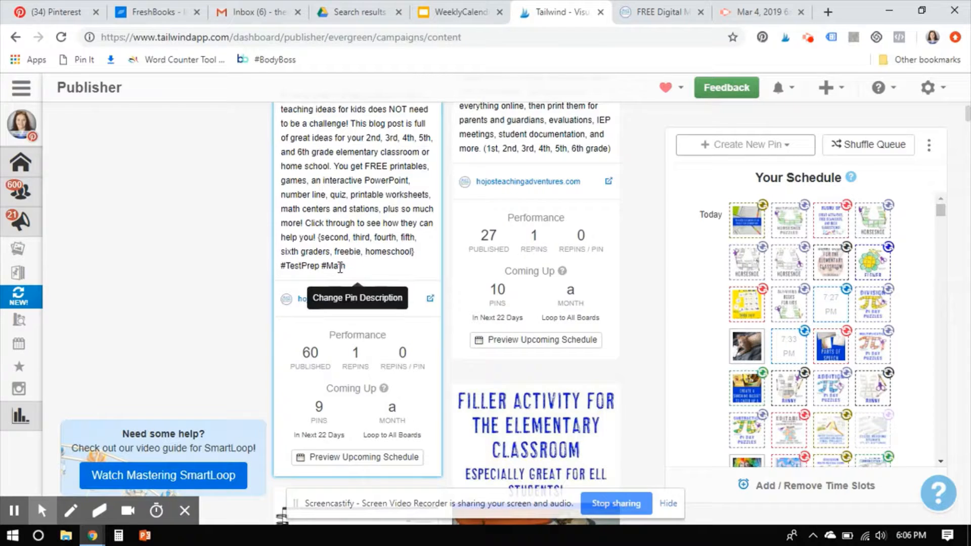
type("Round")
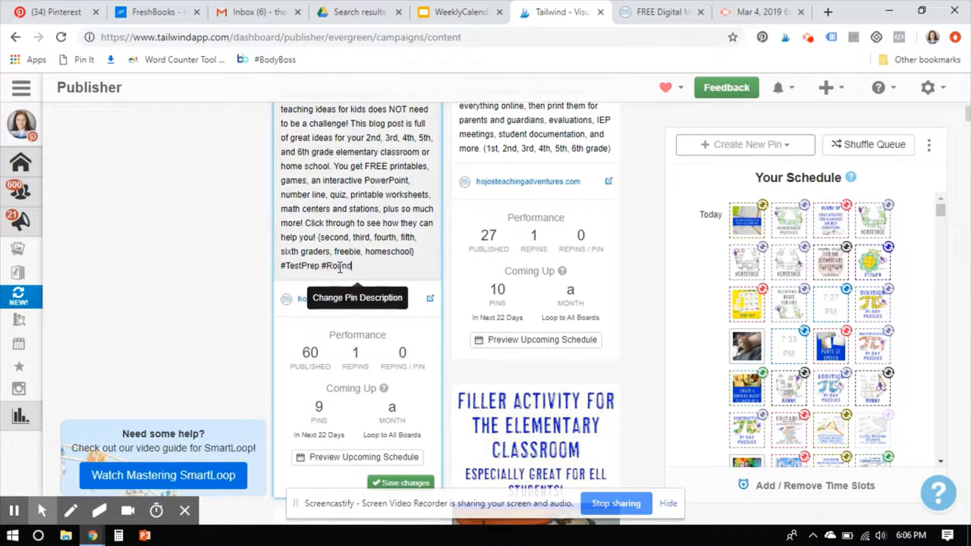
type("ing")
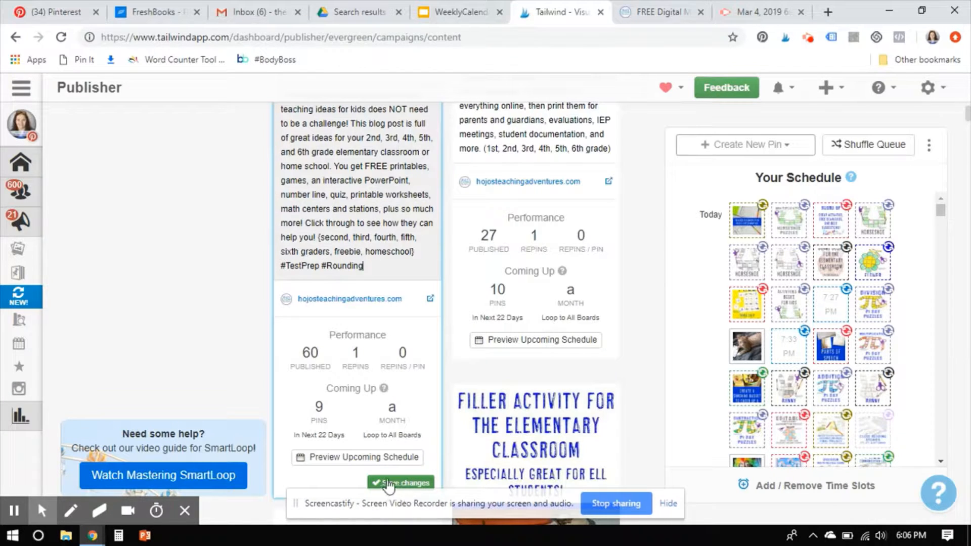
left_click(401, 482)
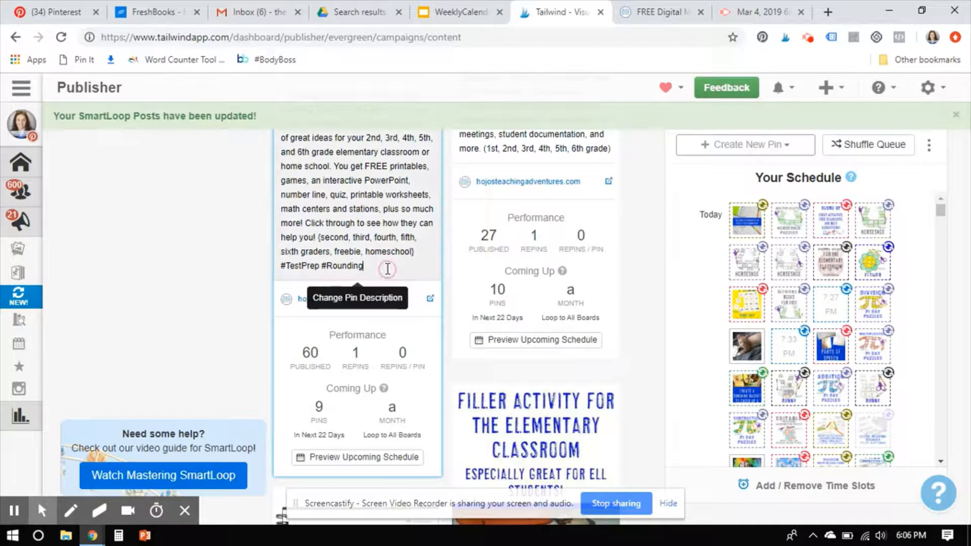
type("#math")
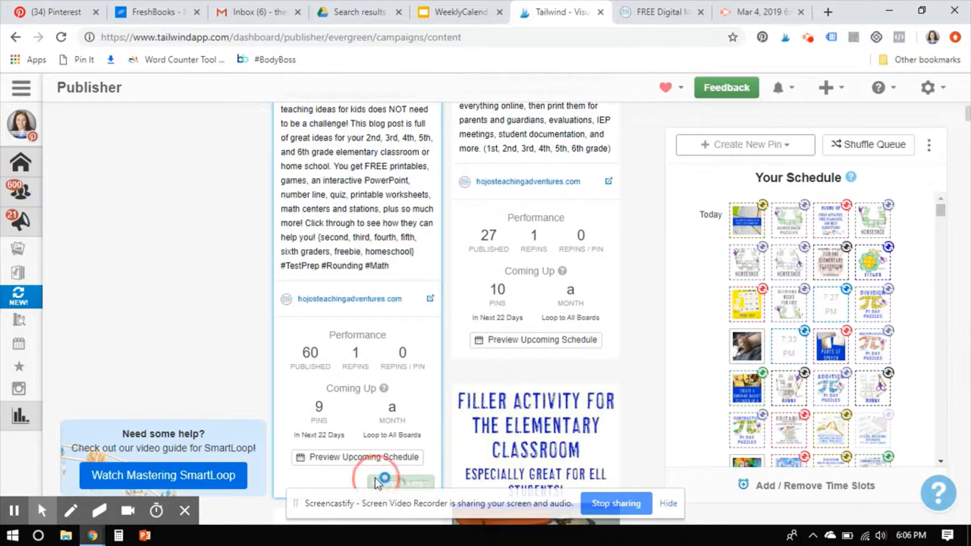
left_click(381, 480)
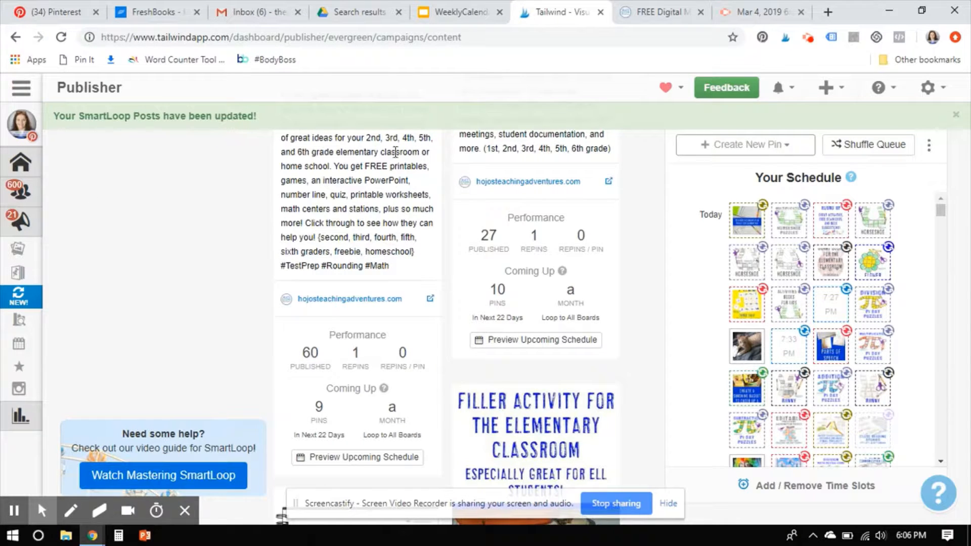
Append #Elementary to the filler-activity pin's description.
scroll("down", 3)
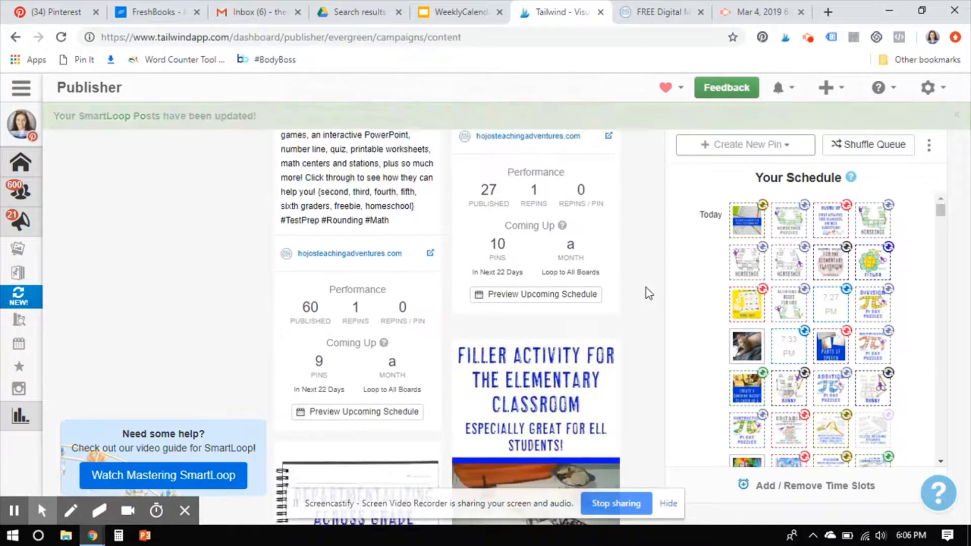
scroll("down", 3)
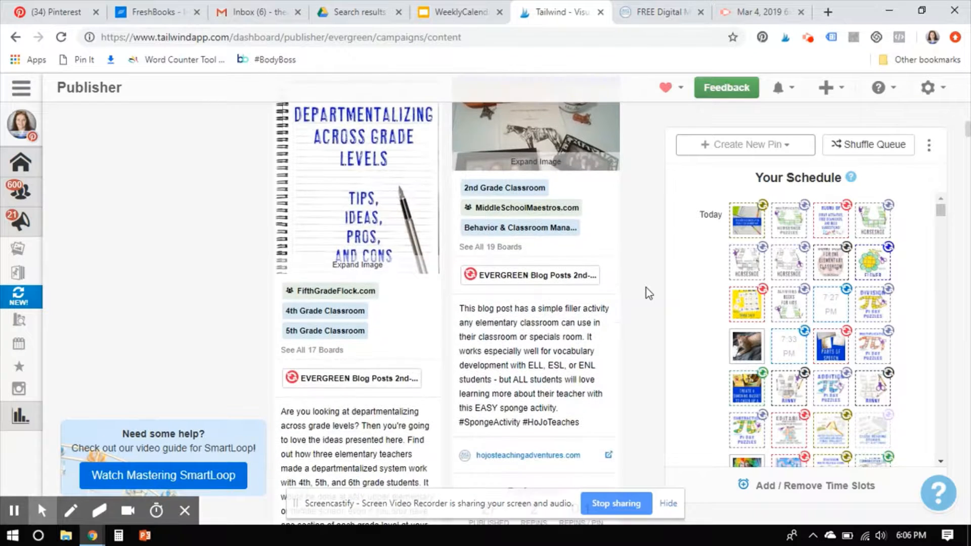
scroll("down", 3)
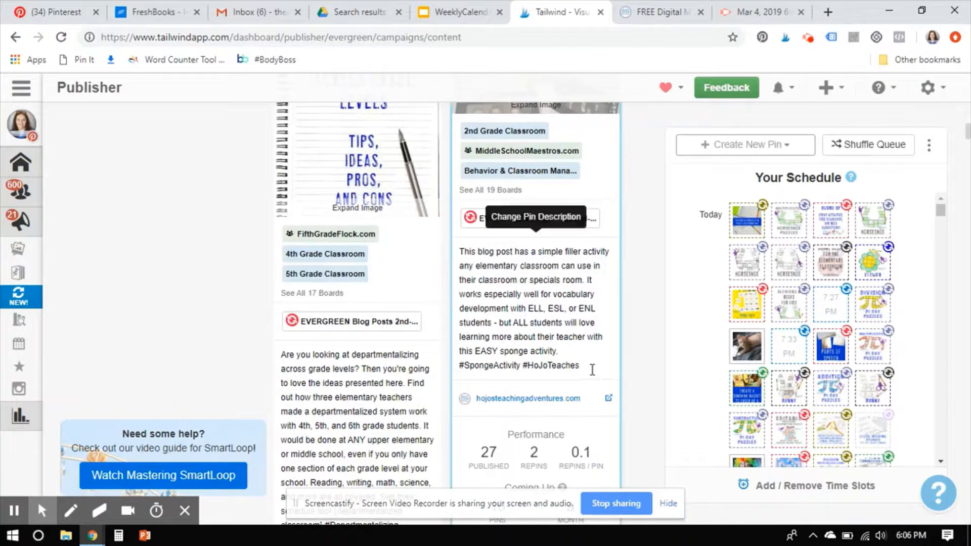
type("#elementary")
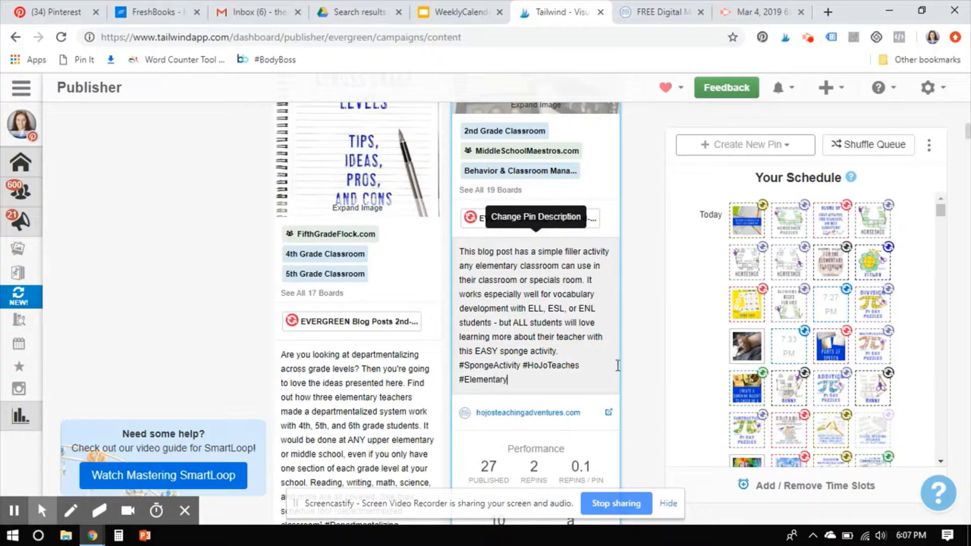
Append #Elementary to the departmentalizing pin's description.
scroll("down", 3)
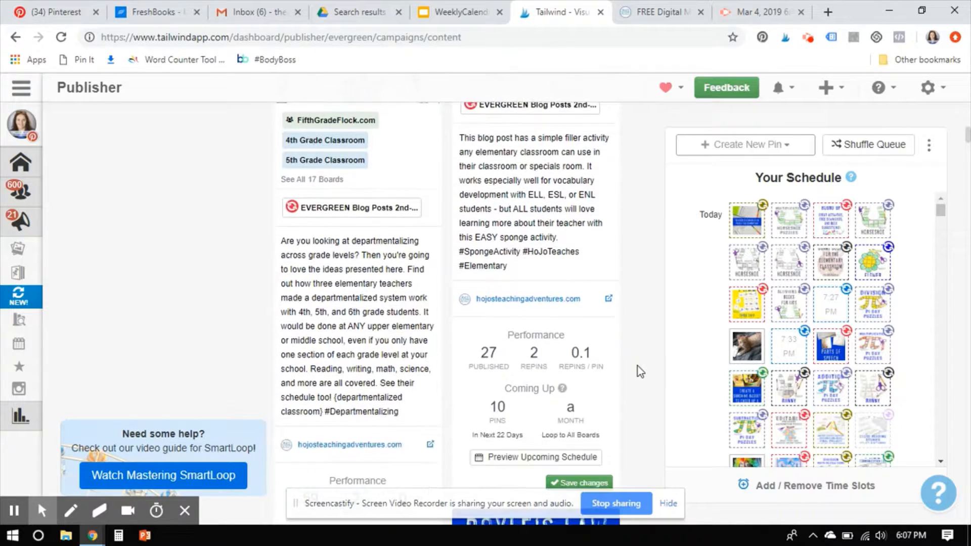
scroll("down", 3)
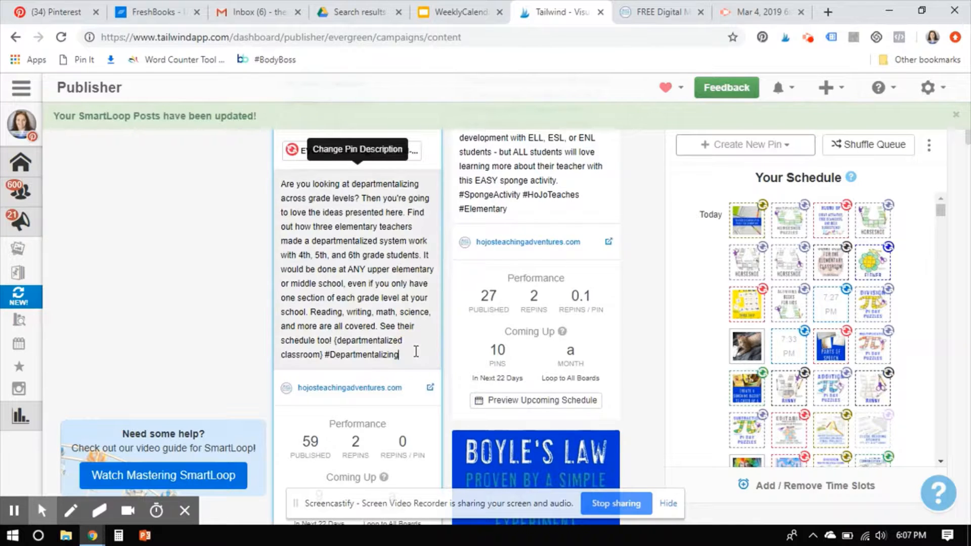
type("#Elementary")
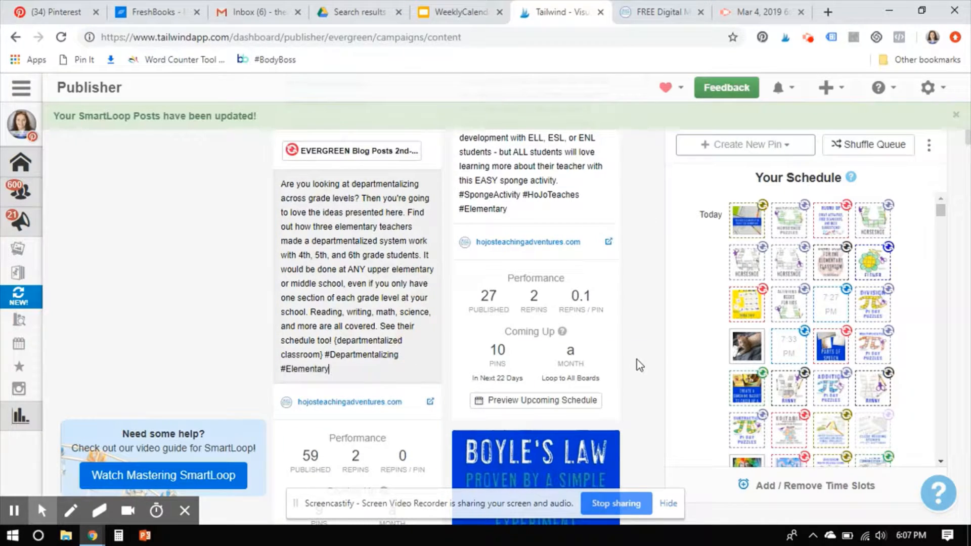
scroll("down", 3)
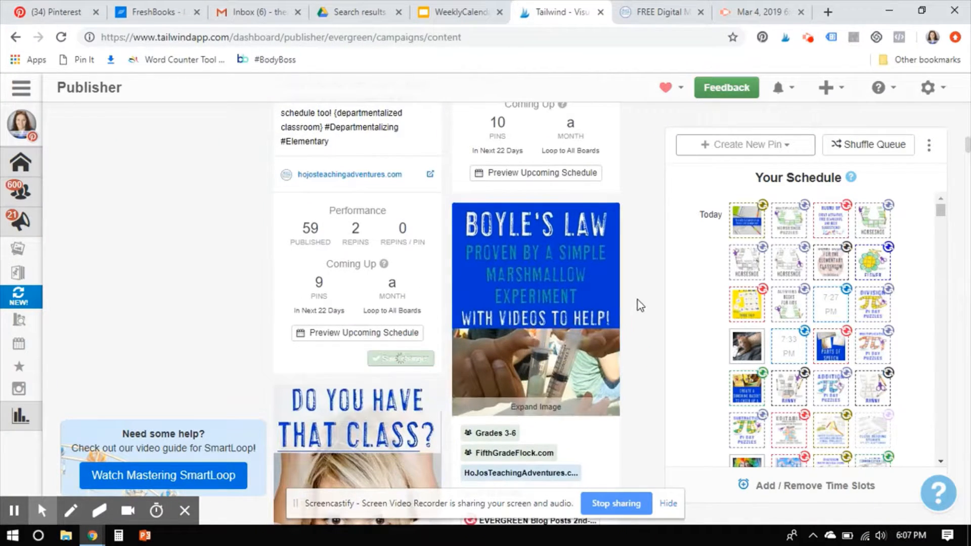
Save the departmentalizing pin's new #Elementary hashtag.
left_click(400, 358)
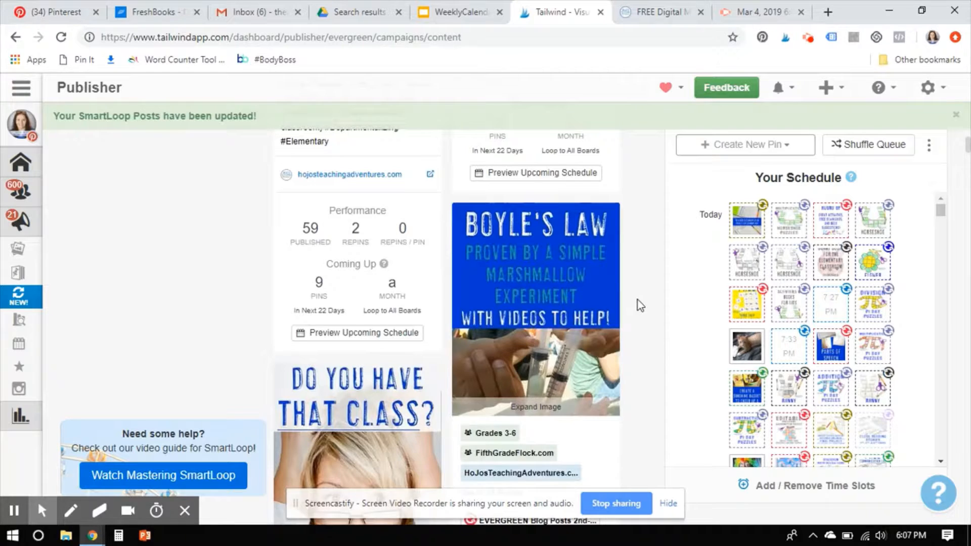
scroll("down", 3)
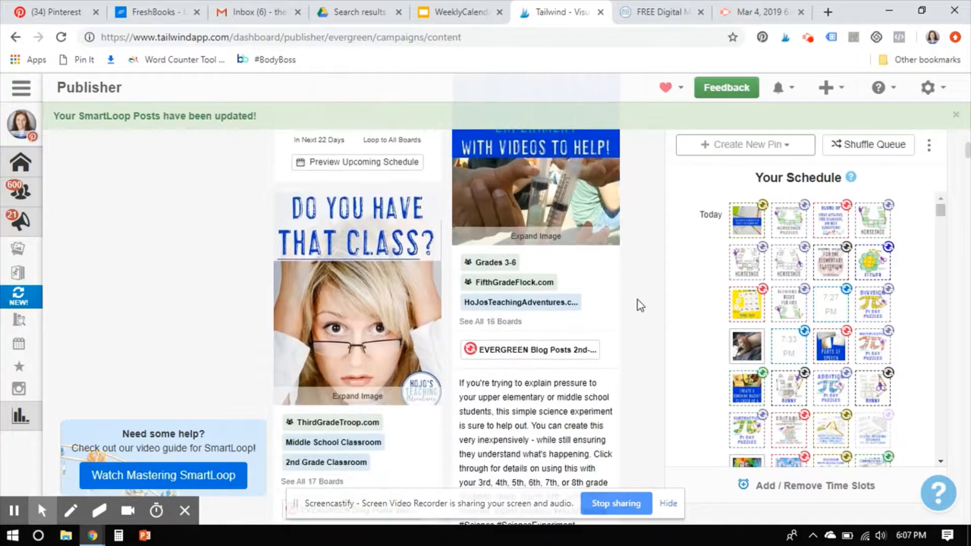
scroll("down", 3)
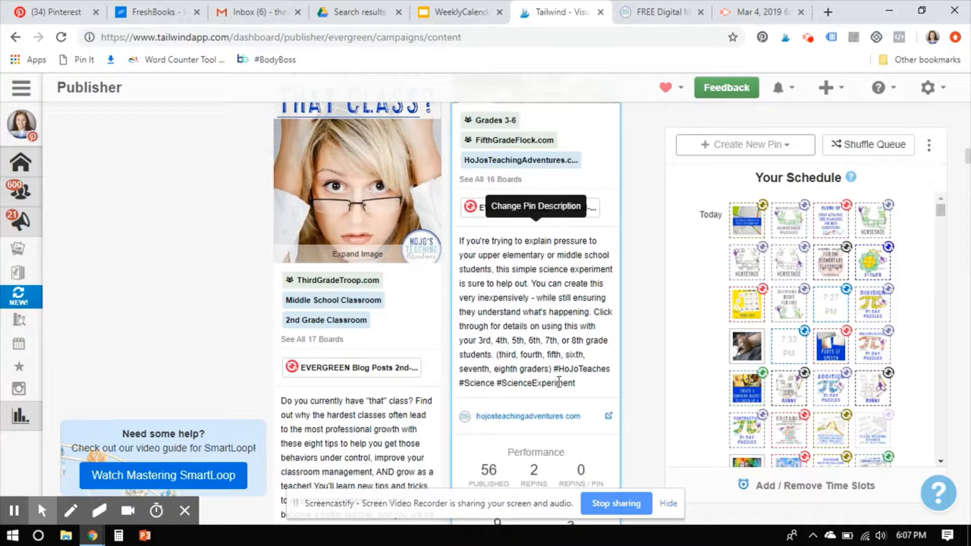
scroll("down", 3)
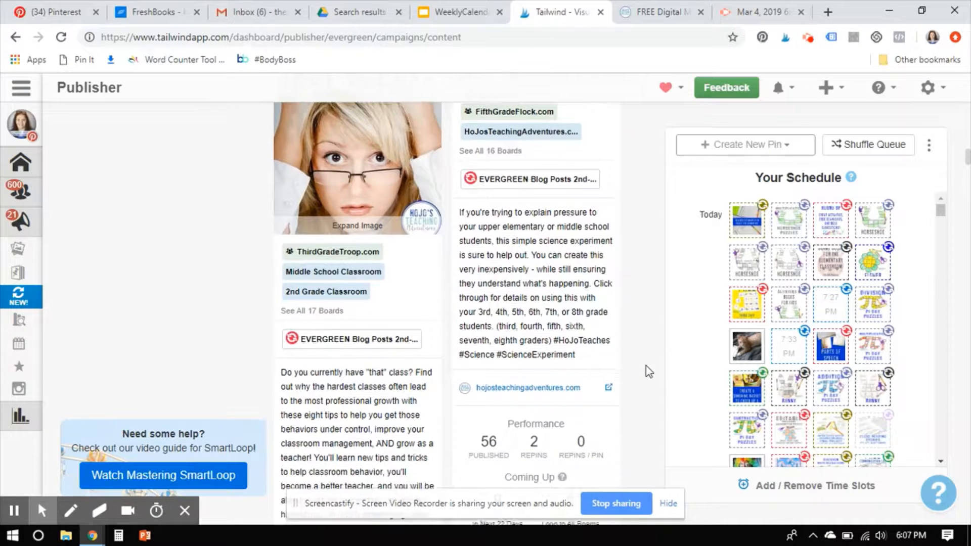
scroll("down", 3)
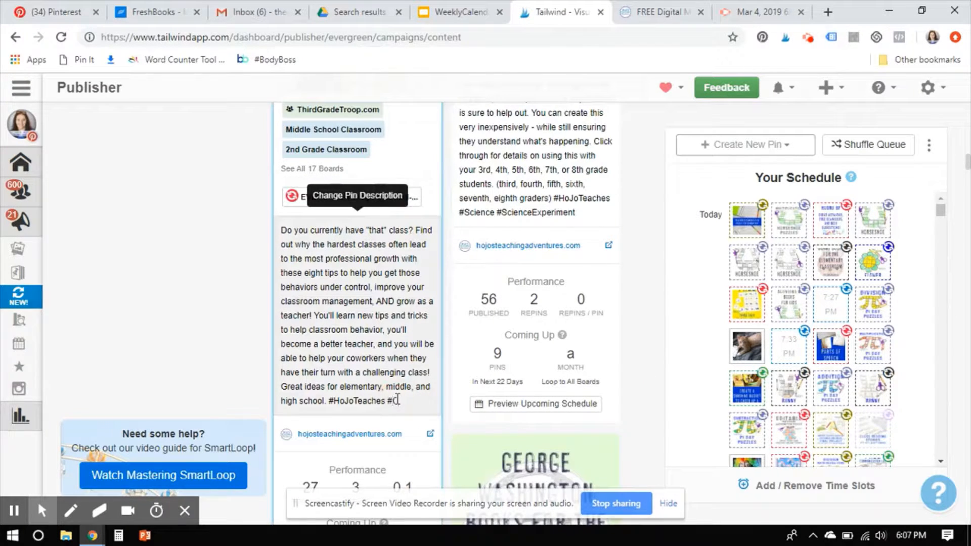
End the classroom-management pin's description with #ClassroomManagement and save it.
type("#ClassroomManagement")
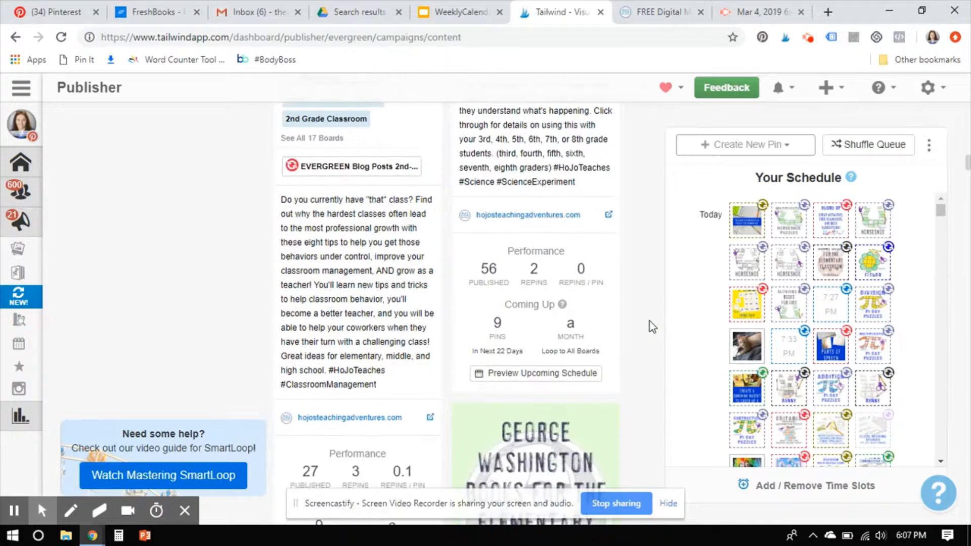
scroll("down", 3)
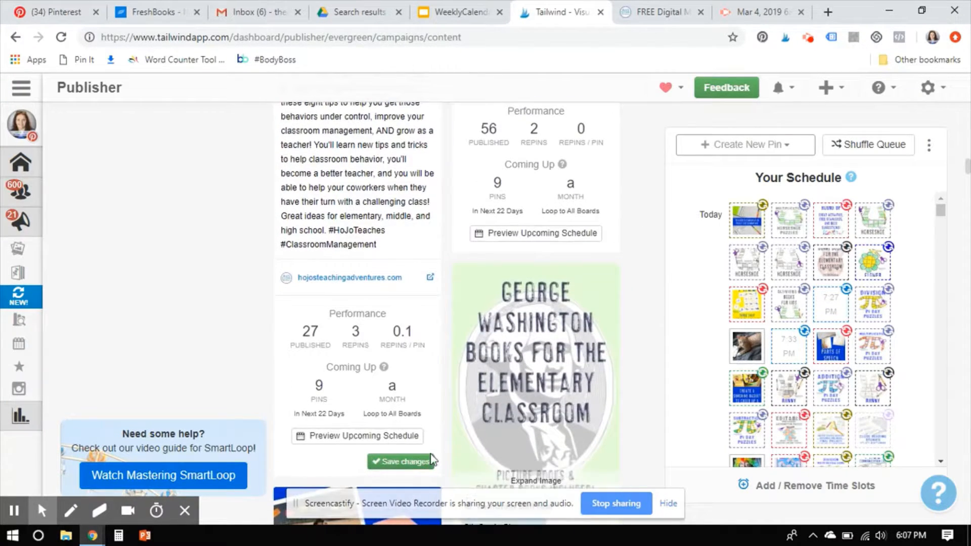
left_click(402, 461)
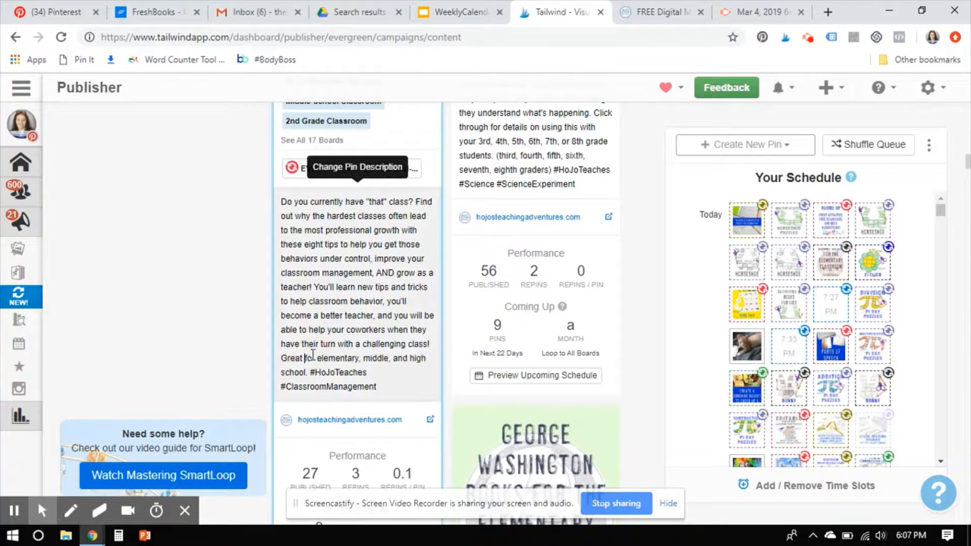
Shorten the description, retry saving past the 500-character warning, and select its text.
scroll("down", 3)
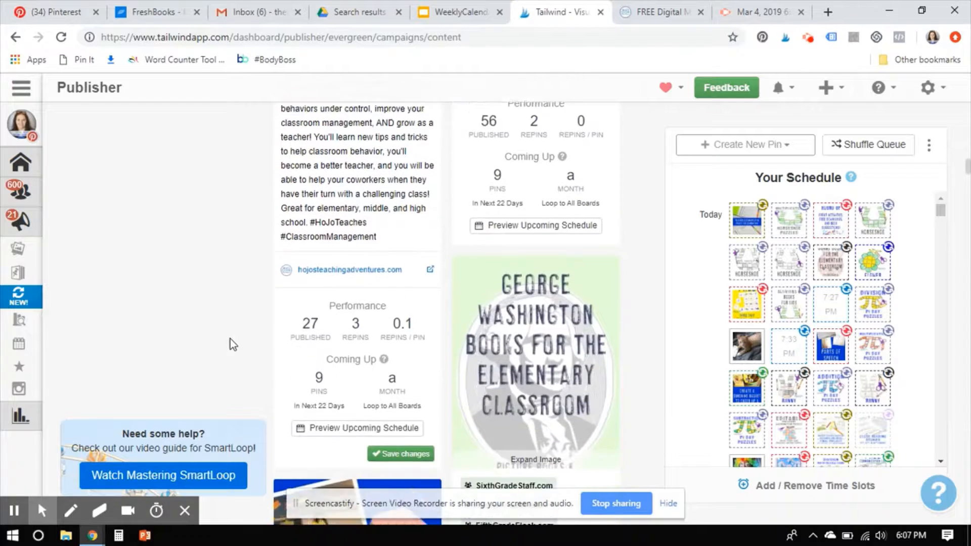
left_click(400, 453)
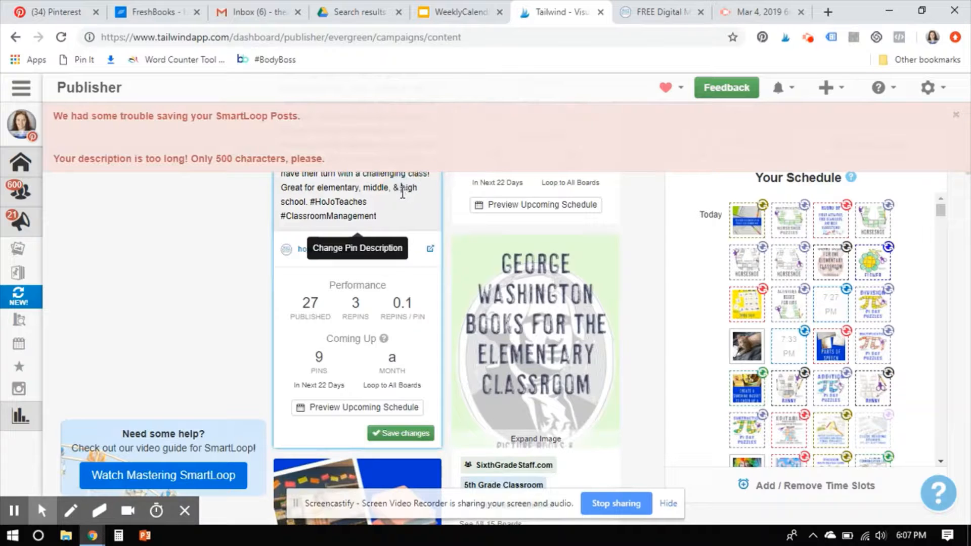
left_click(400, 433)
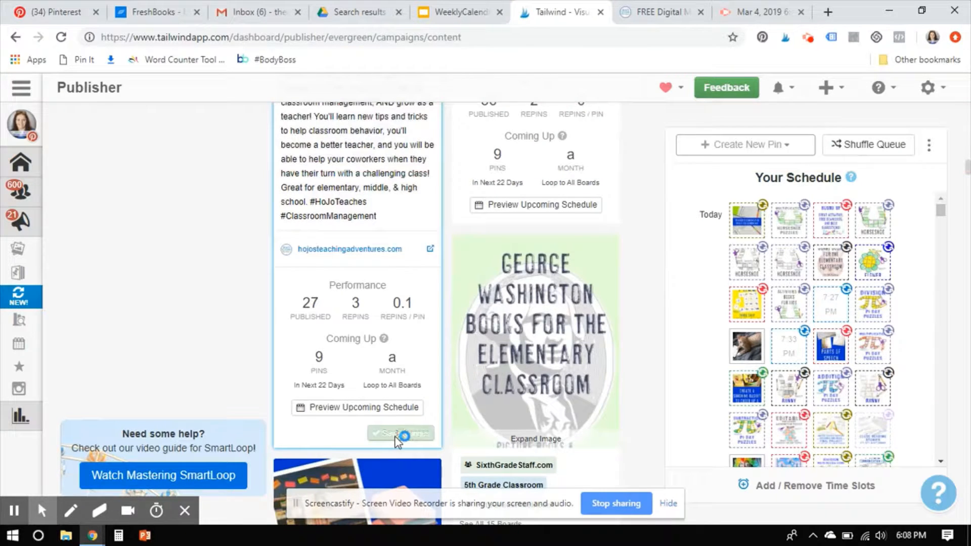
left_click(401, 433)
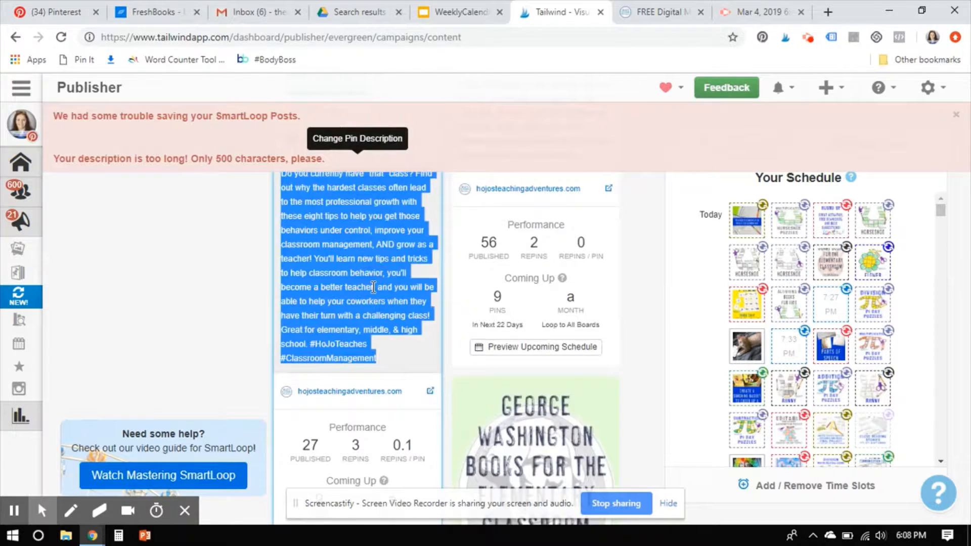
Trim the description to 499 characters in Word Counter Tool and return to Tailwind.
left_click(827, 12)
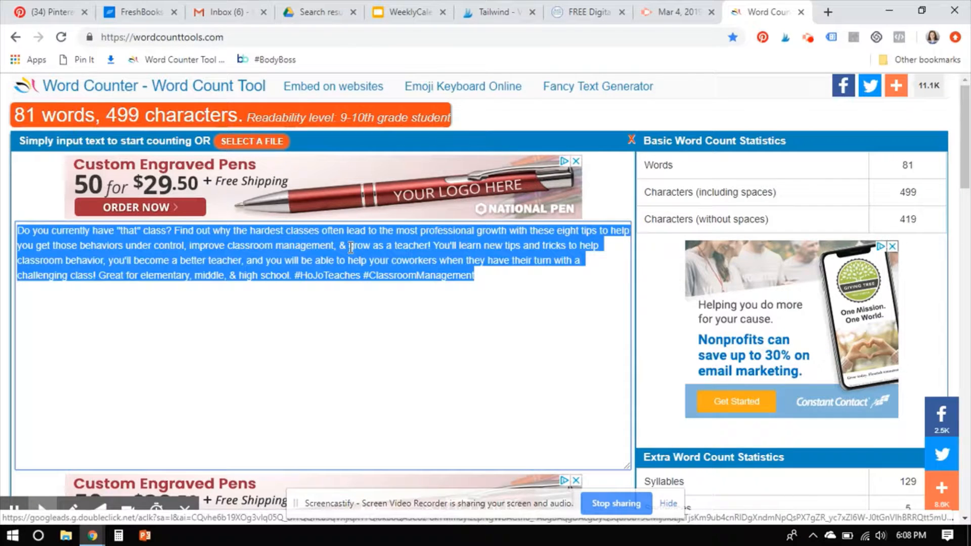
left_click(492, 12)
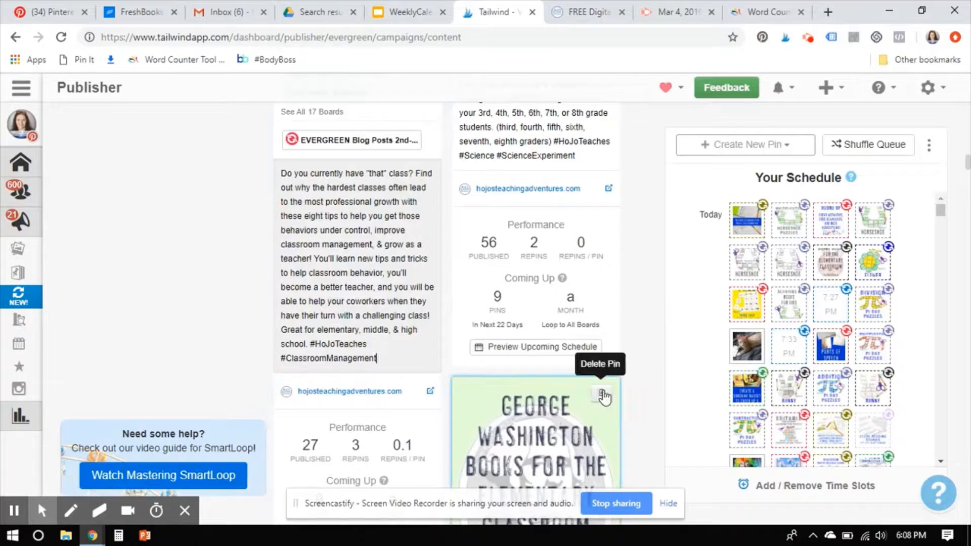
Retry saving the '&'-shortened classroom-management description, which is rejected twice as over 500 characters.
scroll("down", 3)
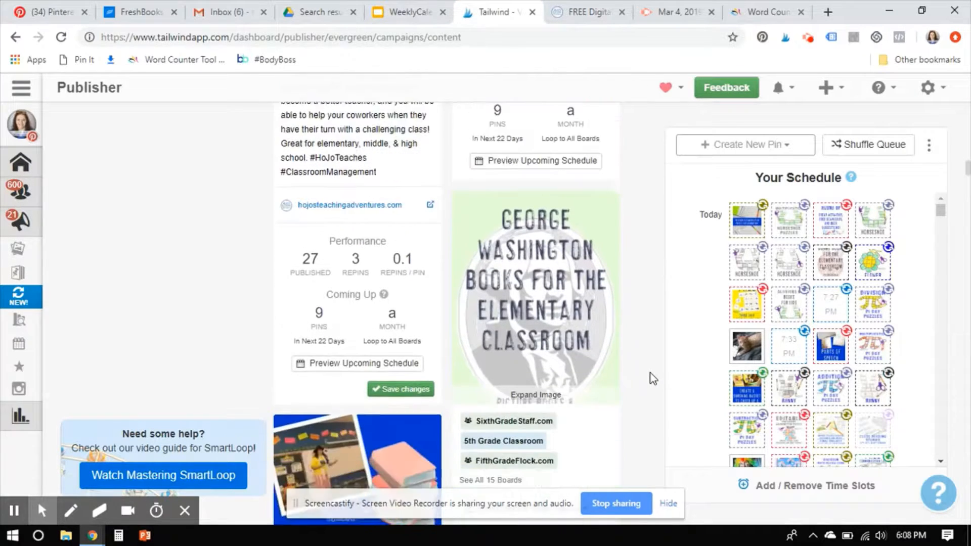
scroll("down", 3)
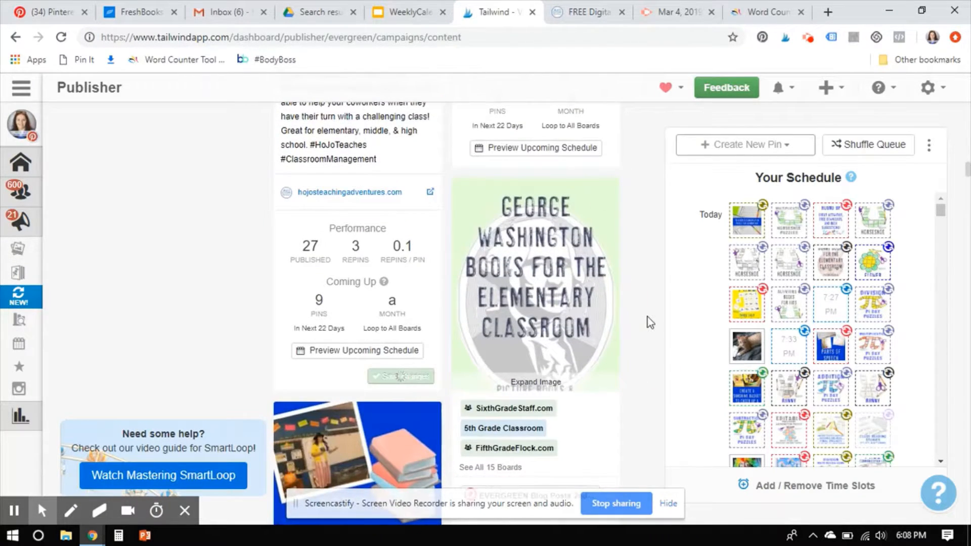
left_click(400, 376)
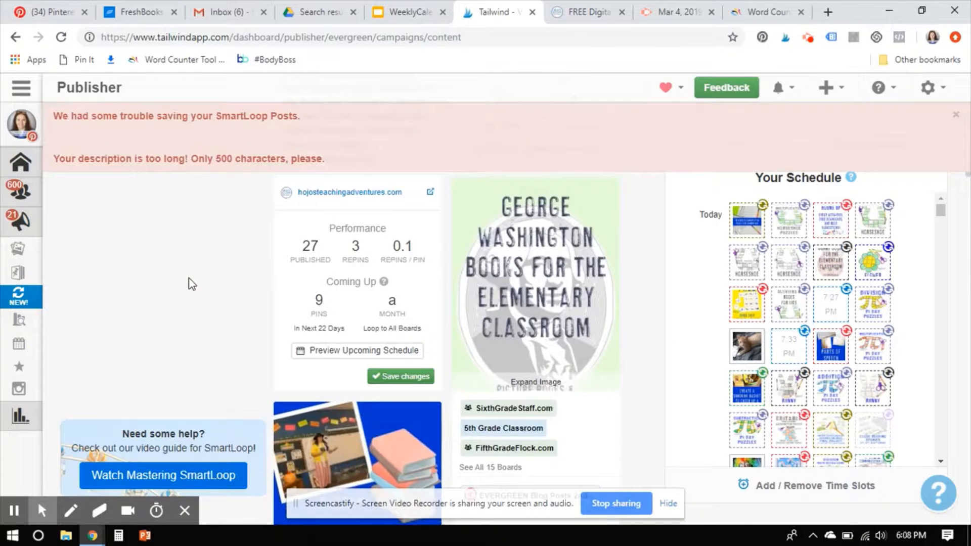
scroll("up", 3)
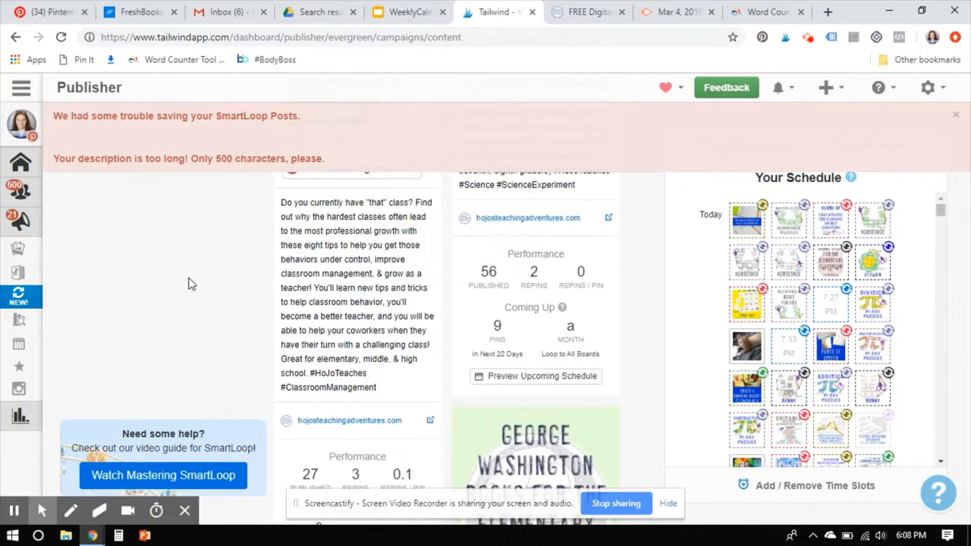
scroll("up", 3)
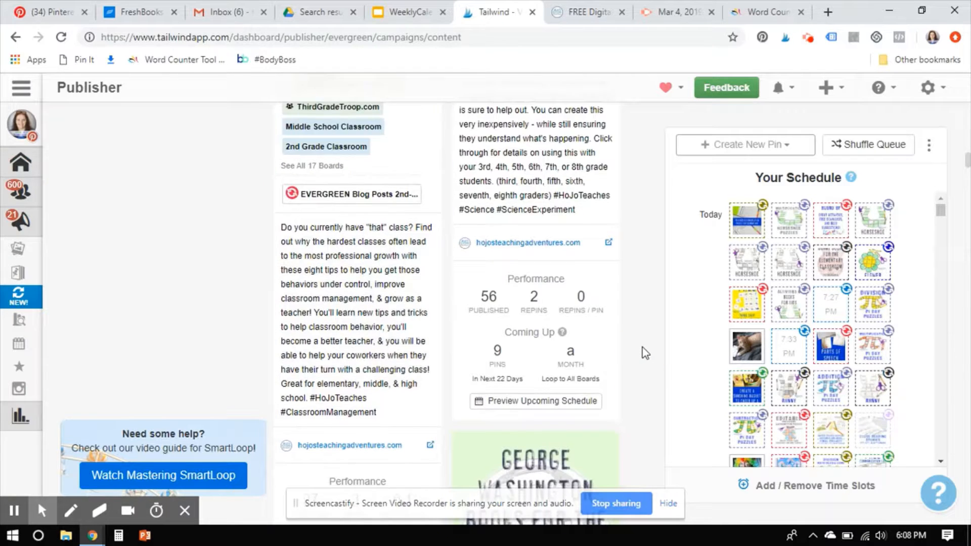
scroll("down", 3)
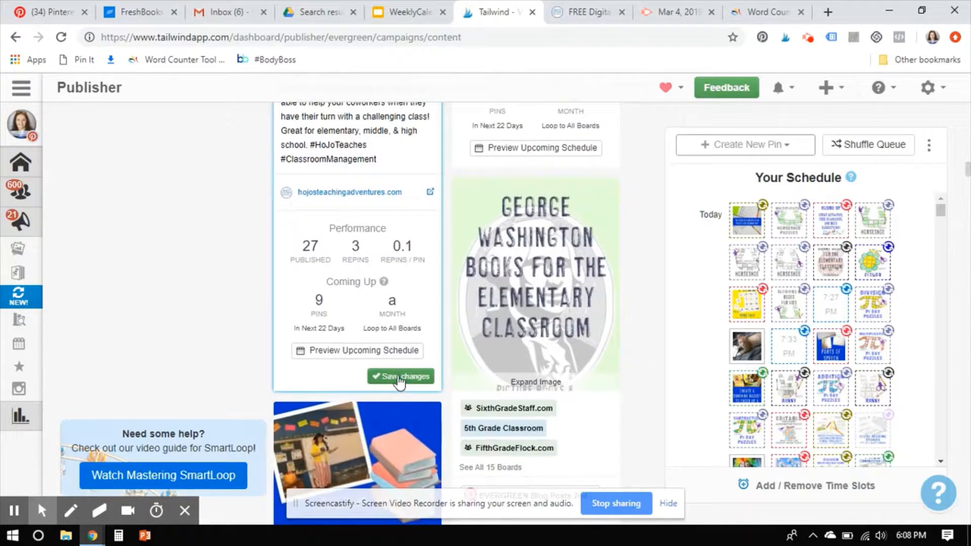
left_click(401, 376)
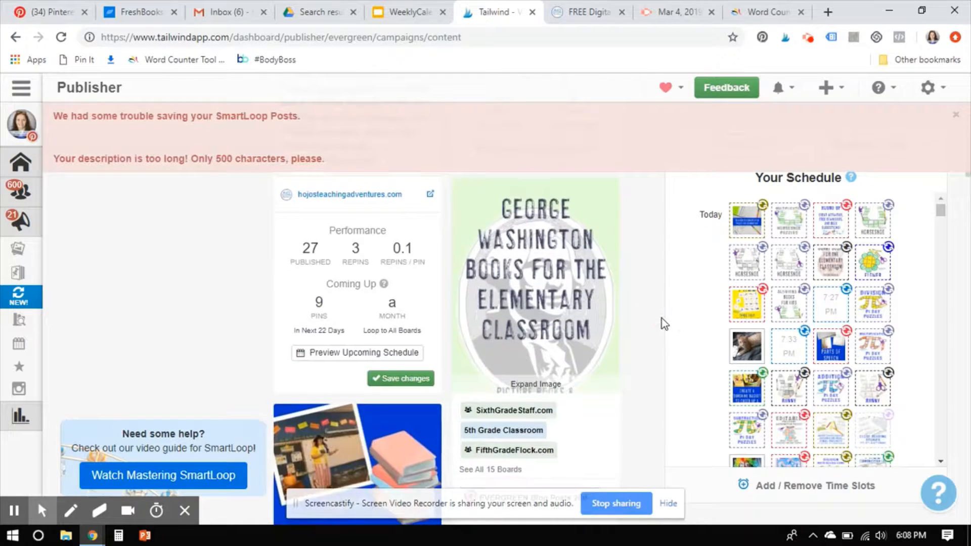
scroll("down", 3)
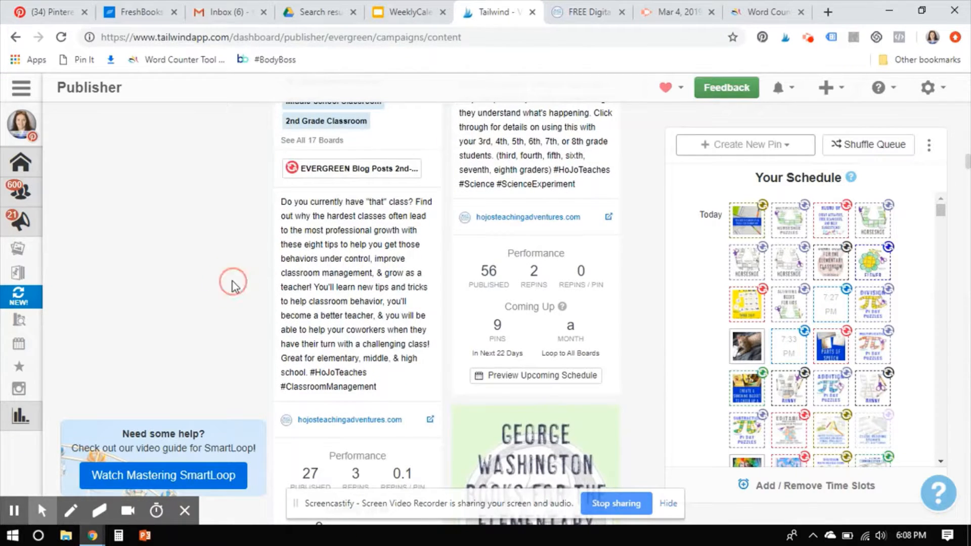
scroll("down", 3)
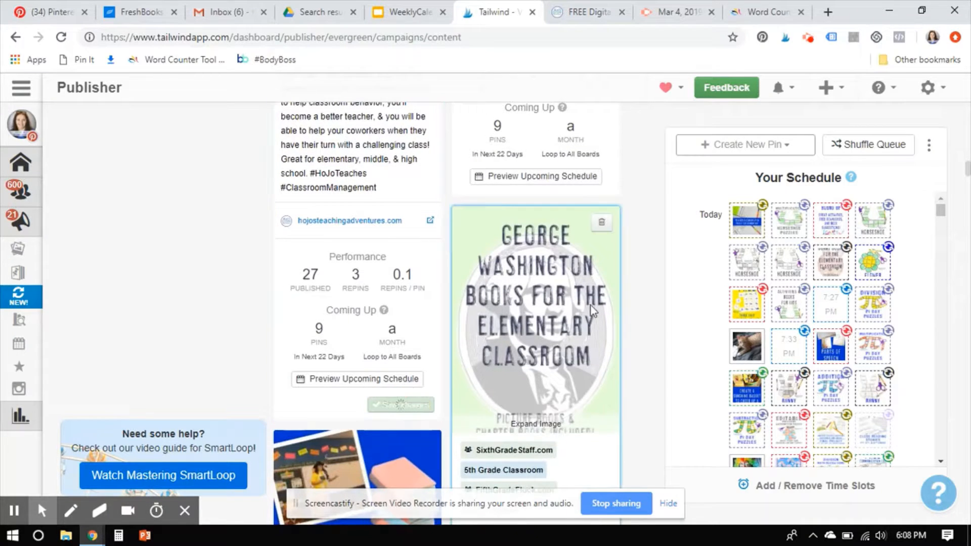
Save the '&'-shortened #ClassroomManagement description so the too-long warning clears.
left_click(399, 404)
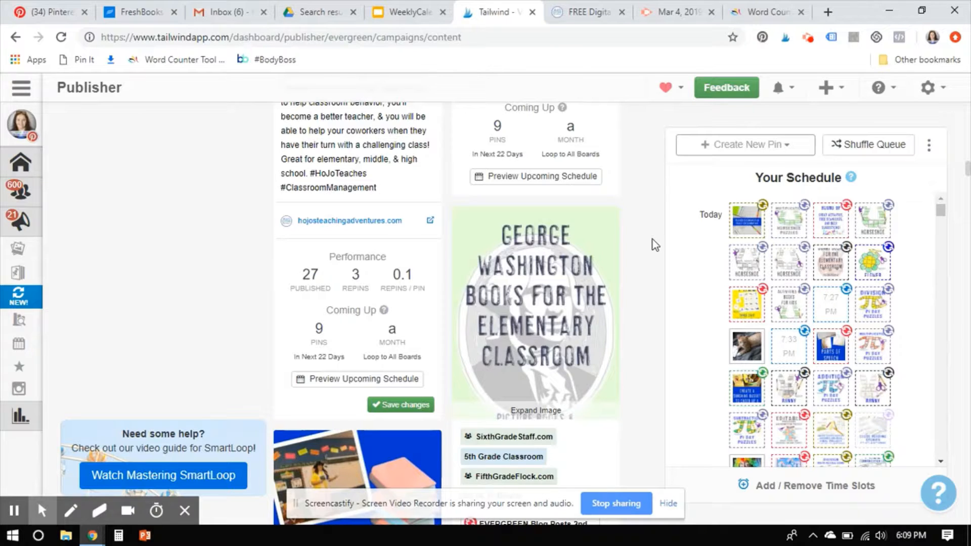
mouse_move(600, 223)
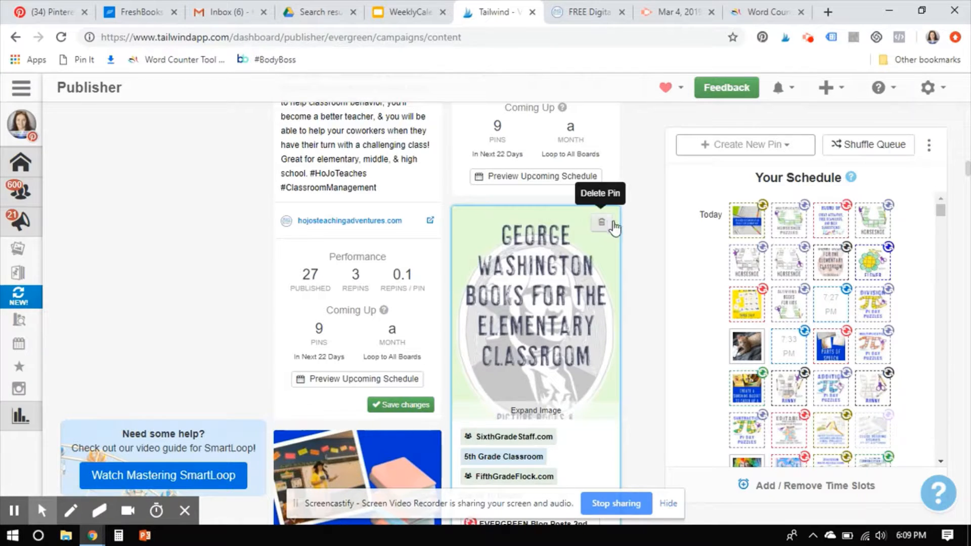
mouse_move(622, 231)
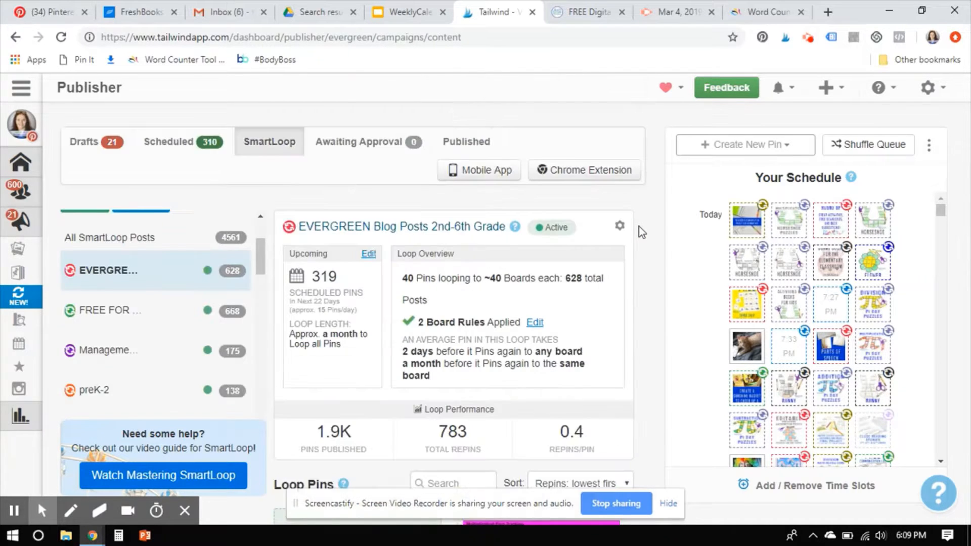
scroll("down", 3)
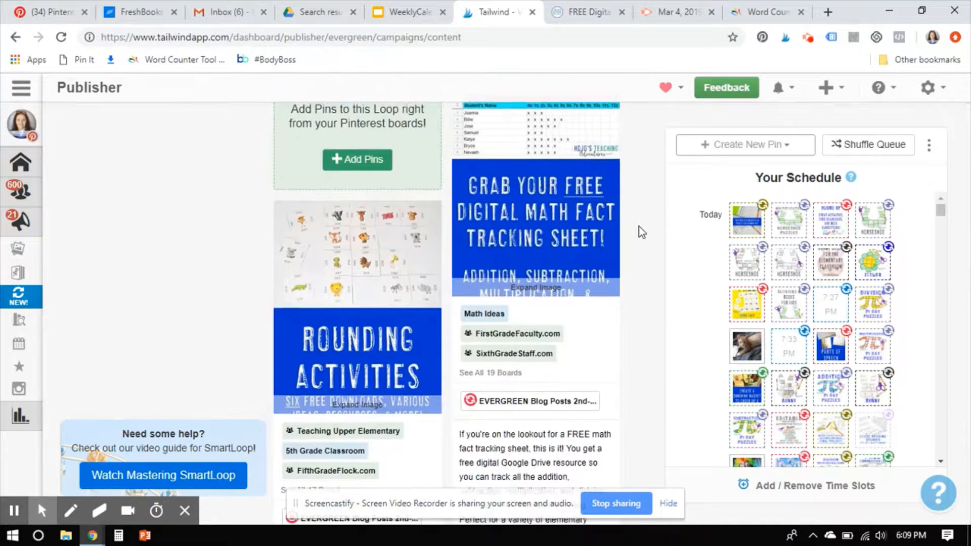
scroll("up", 3)
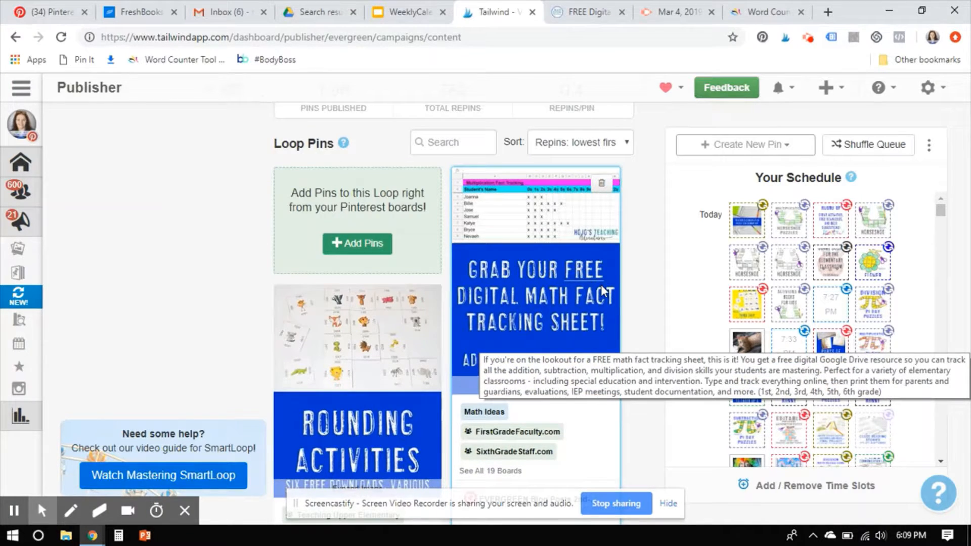
mouse_move(484, 224)
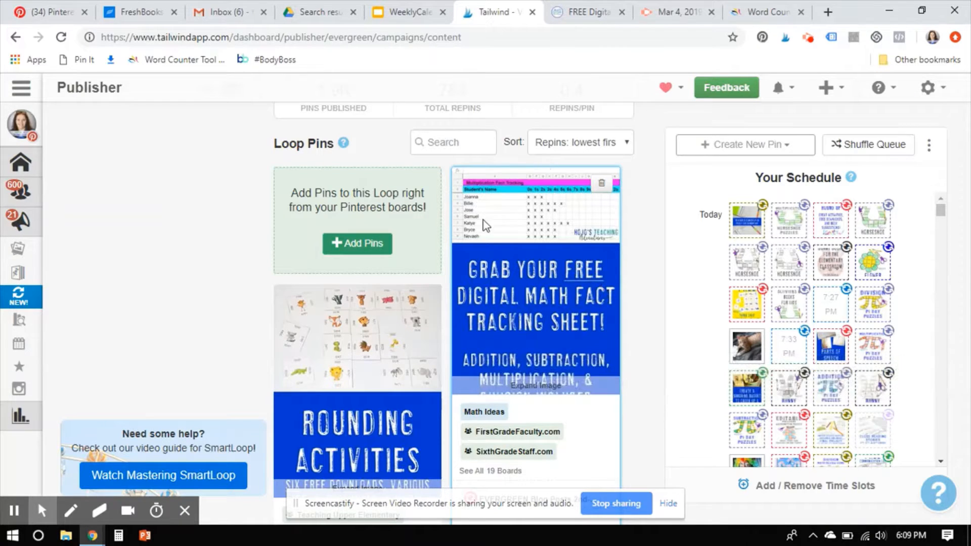
mouse_move(601, 183)
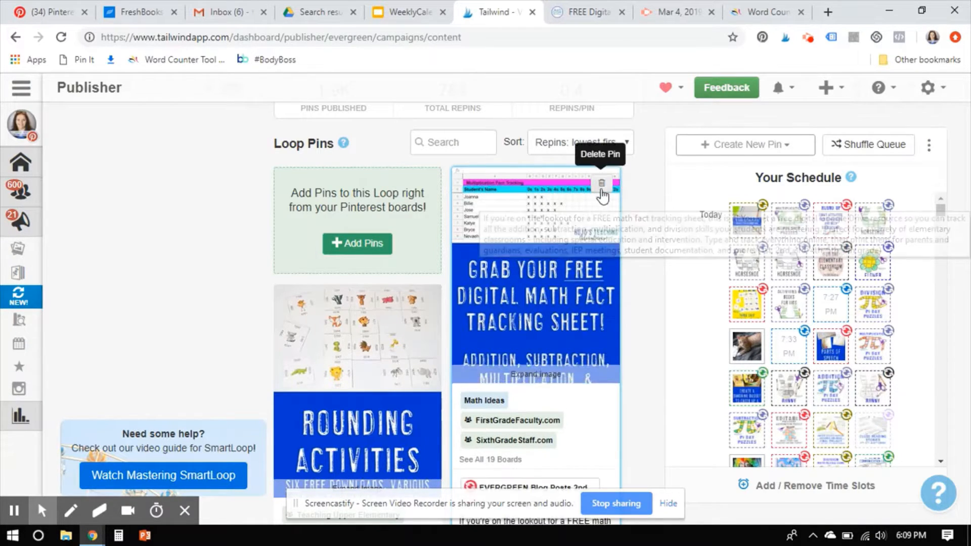
mouse_move(644, 219)
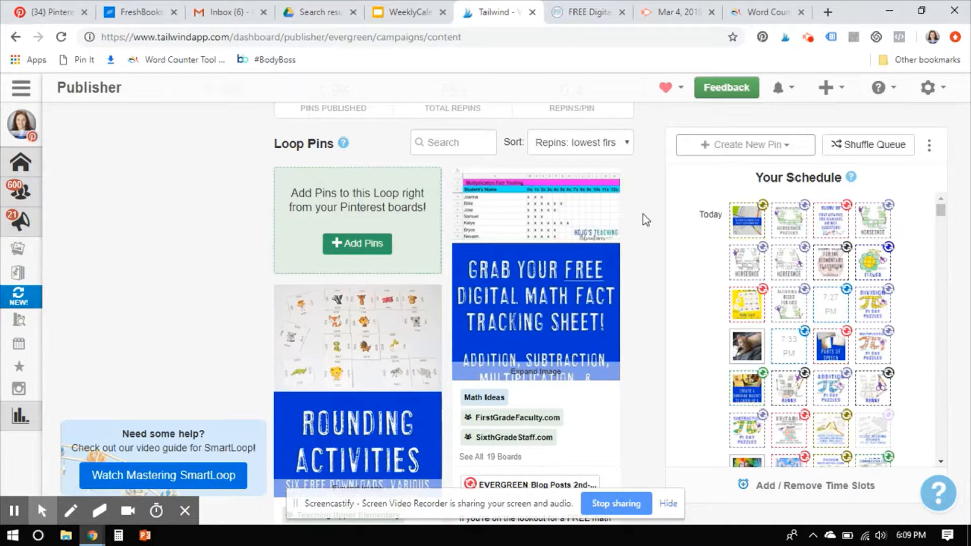
mouse_move(656, 266)
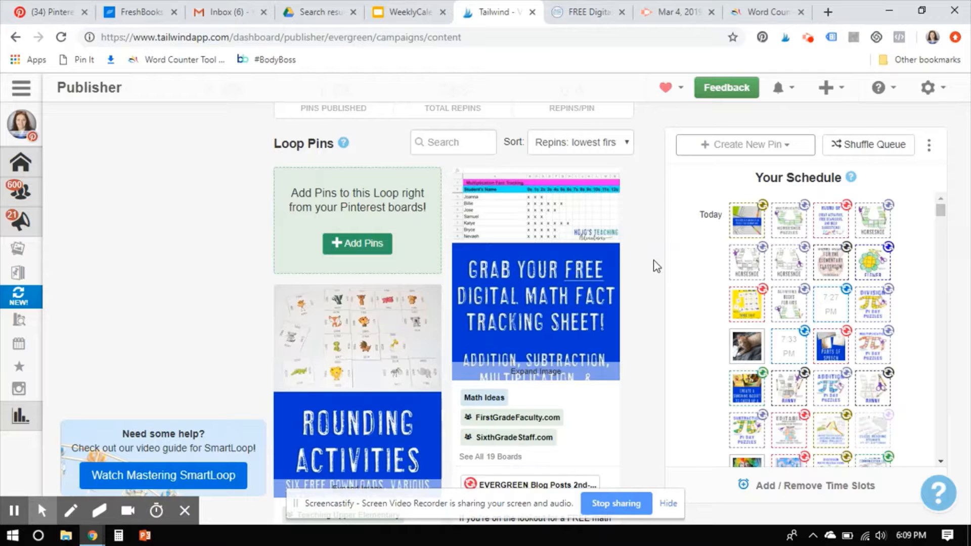
scroll("down", 3)
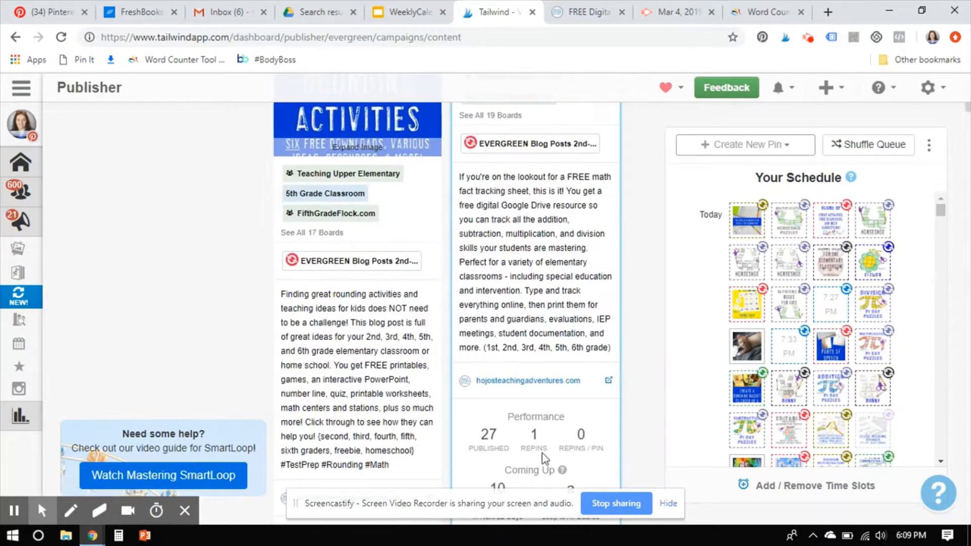
mouse_move(631, 390)
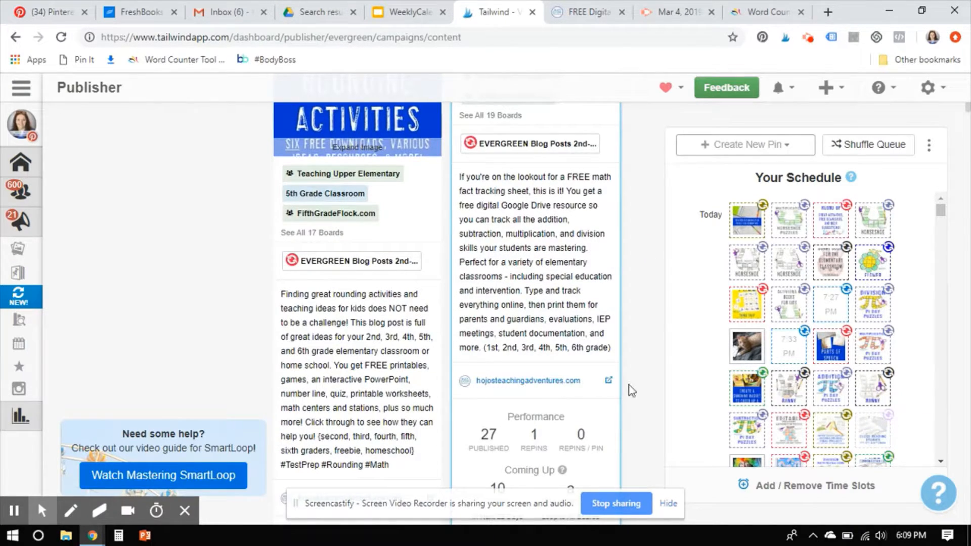
scroll("down", 3)
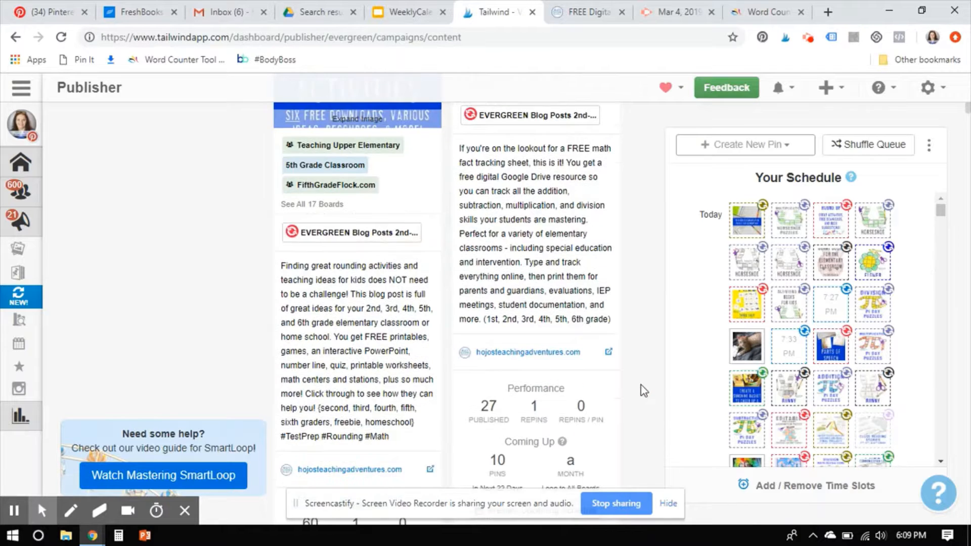
scroll("down", 3)
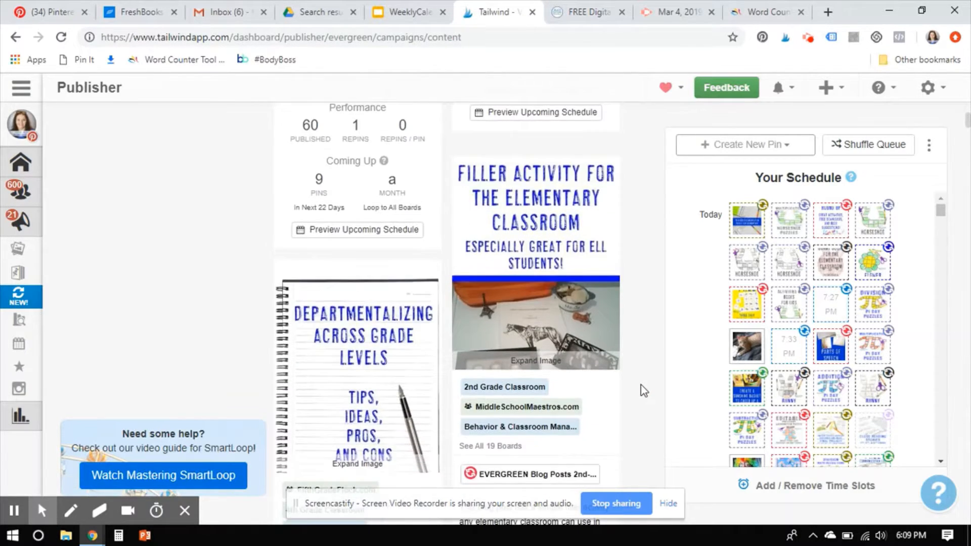
scroll("down", 3)
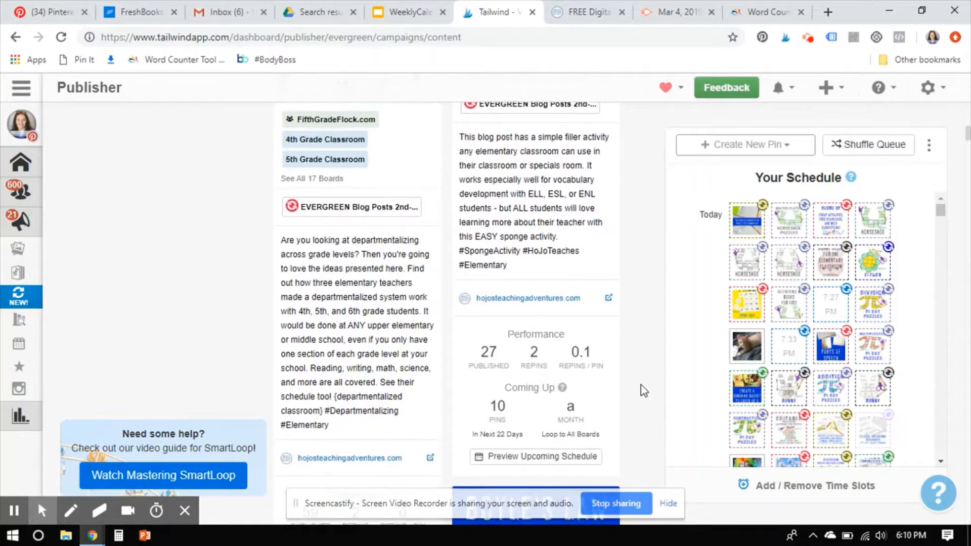
scroll("down", 3)
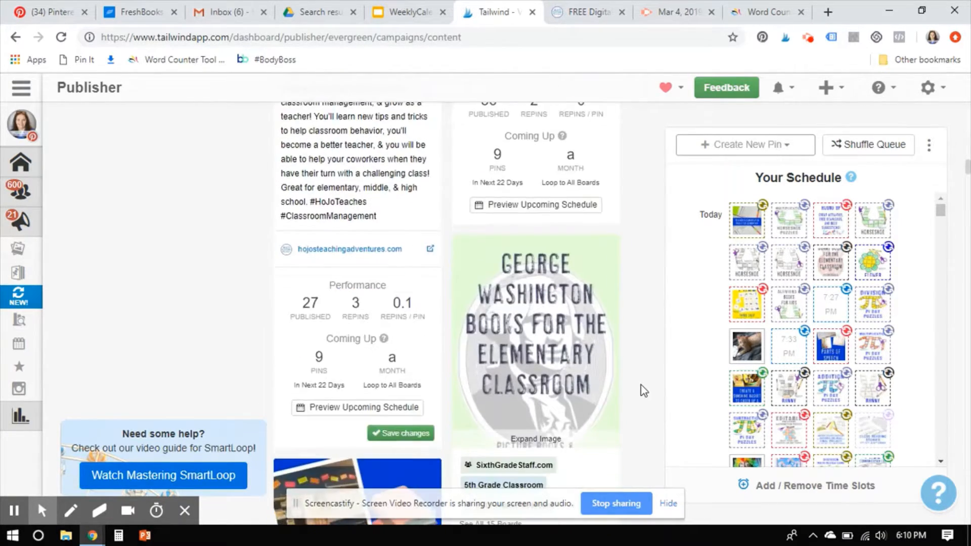
scroll("down", 3)
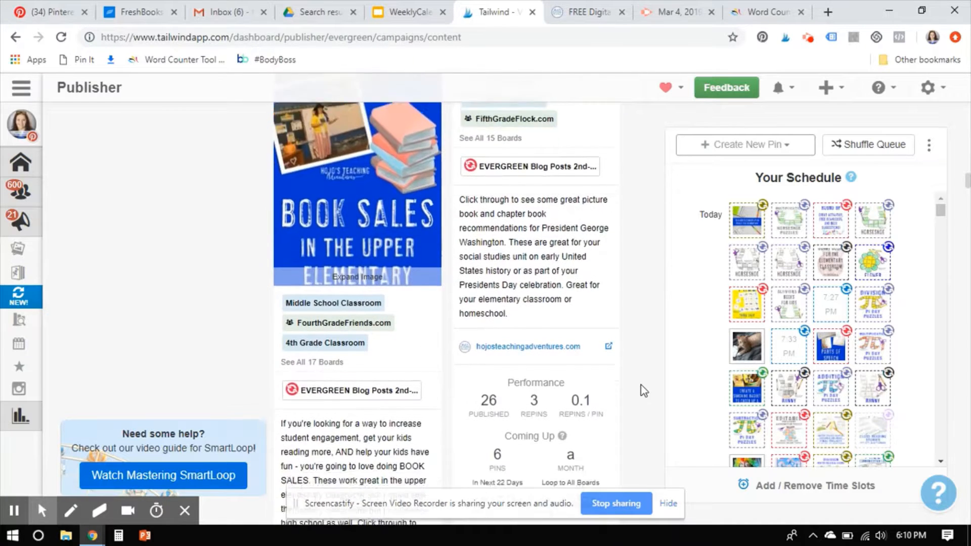
scroll("down", 3)
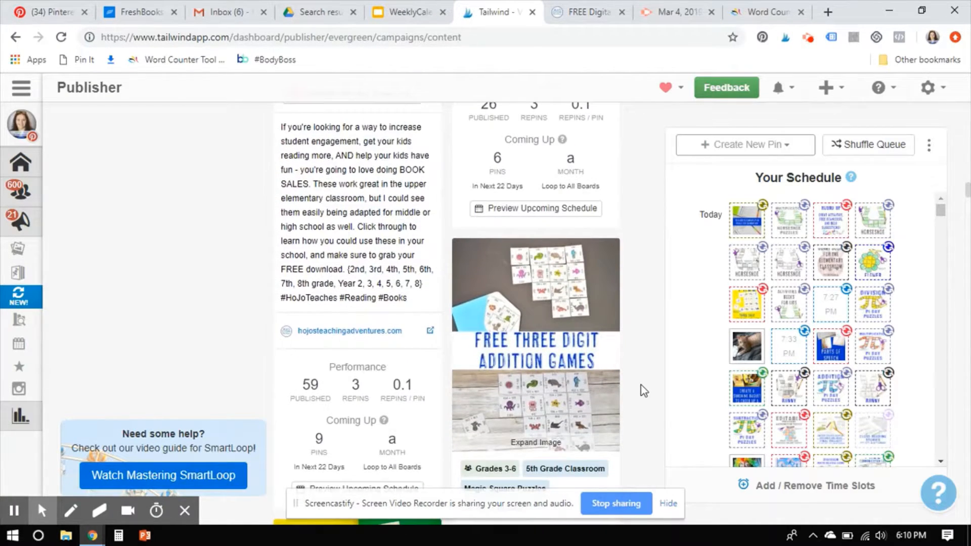
scroll("down", 3)
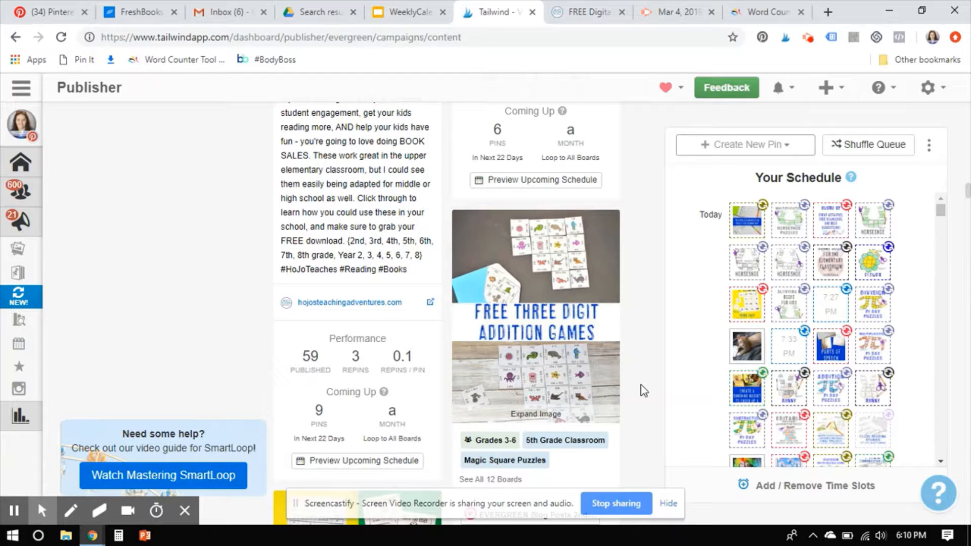
scroll("down", 3)
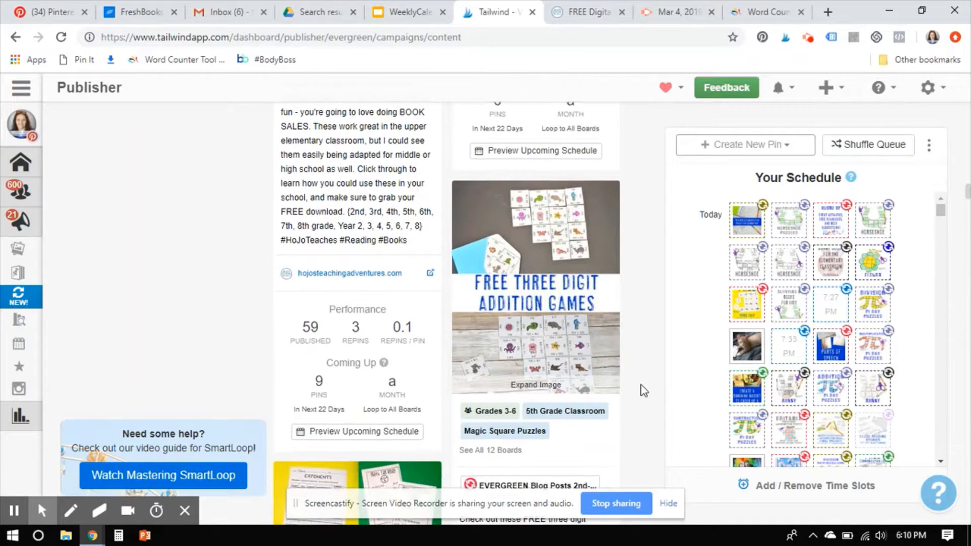
scroll("down", 3)
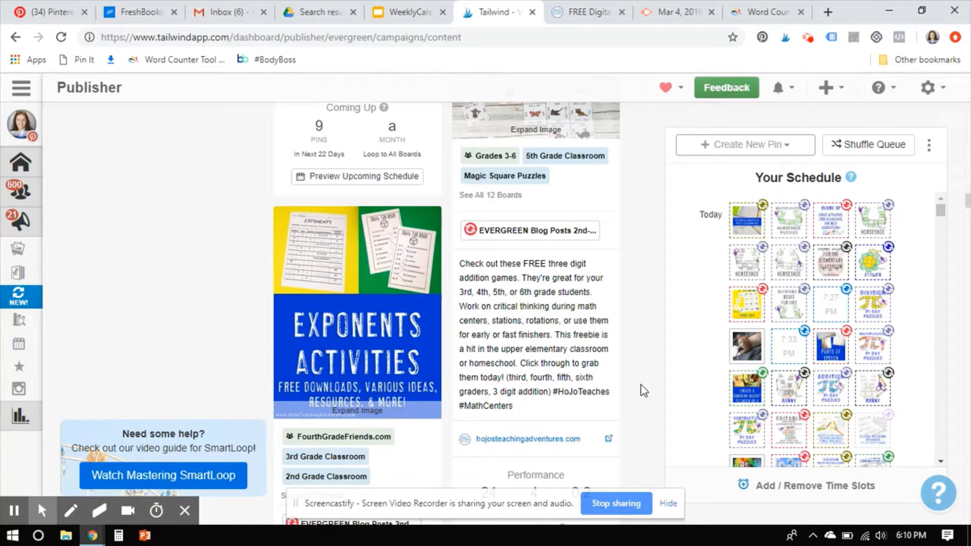
left_click(268, 141)
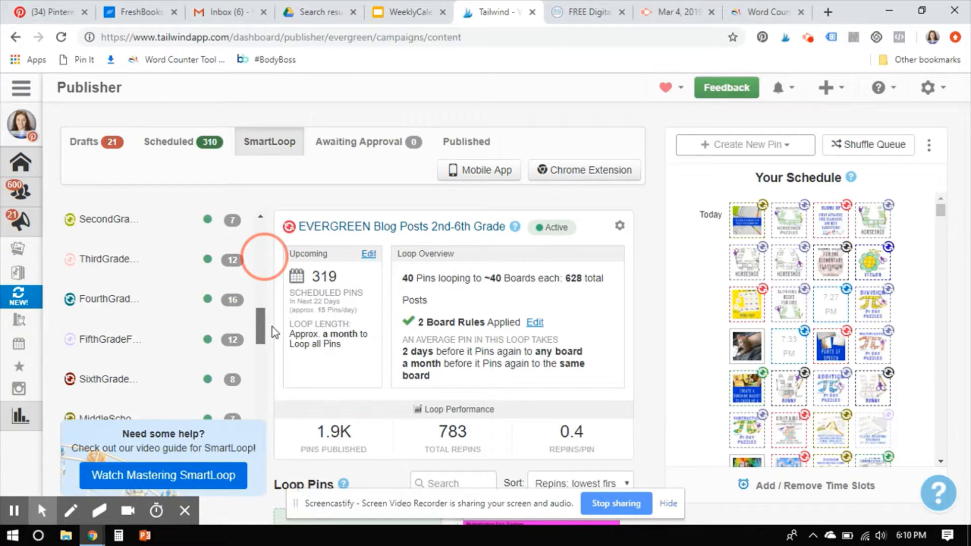
scroll("down", 3)
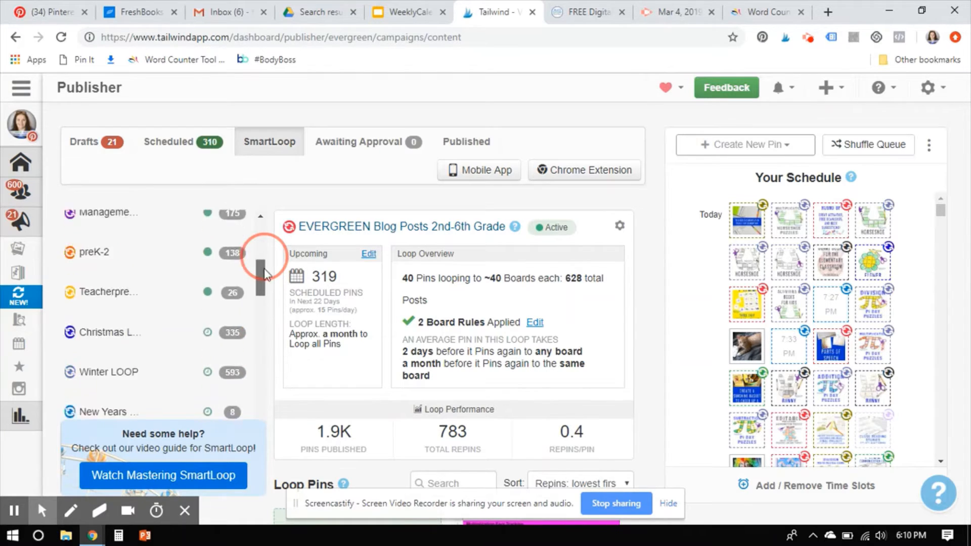
scroll("up", 3)
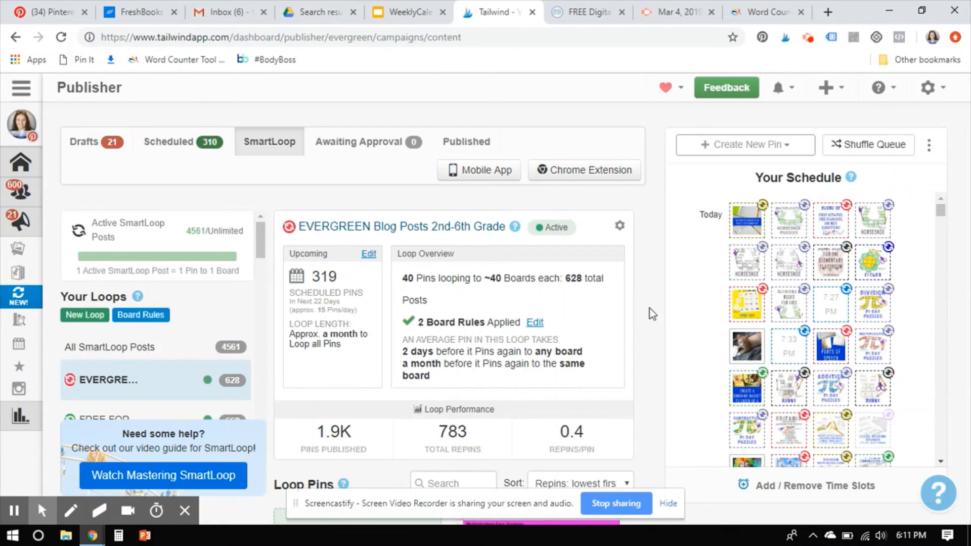
mouse_move(633, 505)
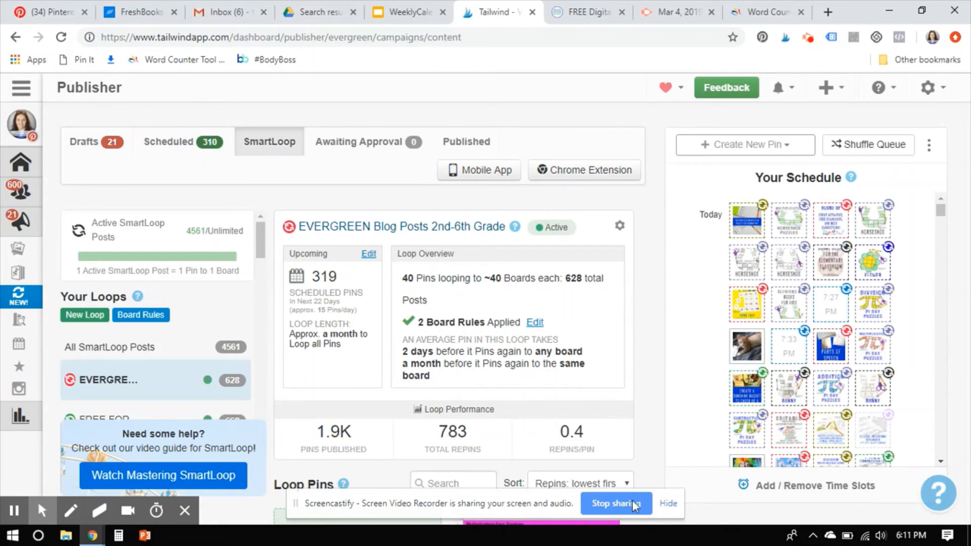